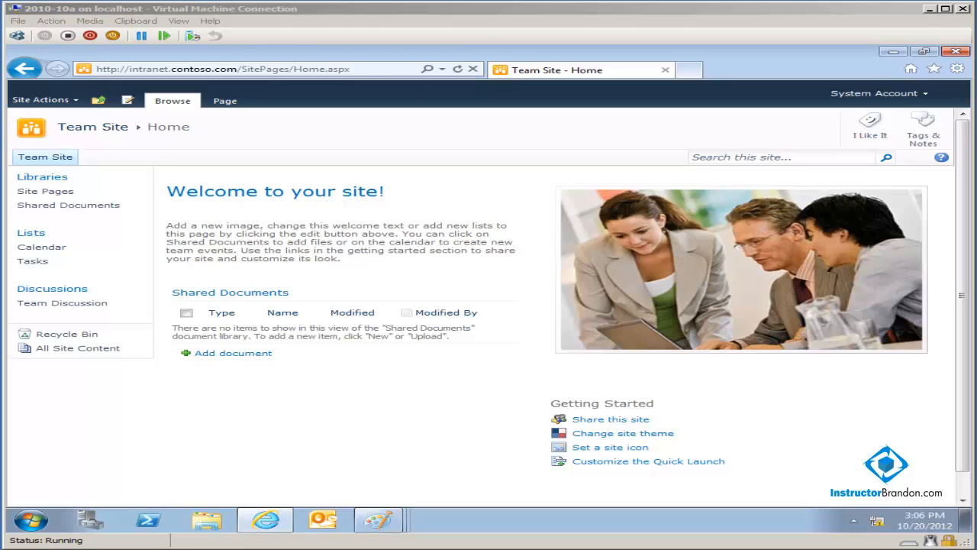
{"action": "mouse_move", "coordinate": [34, 136]}
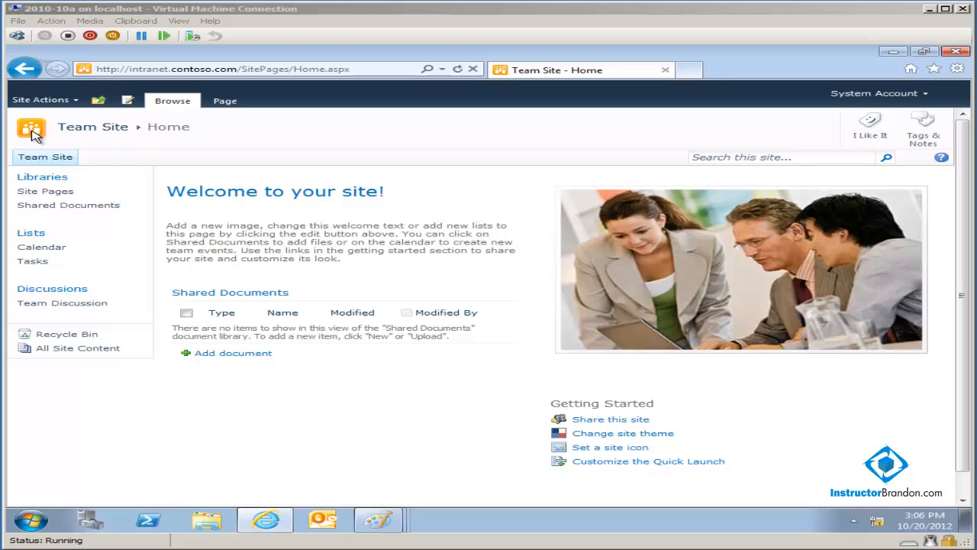
{"action": "mouse_move", "coordinate": [76, 107]}
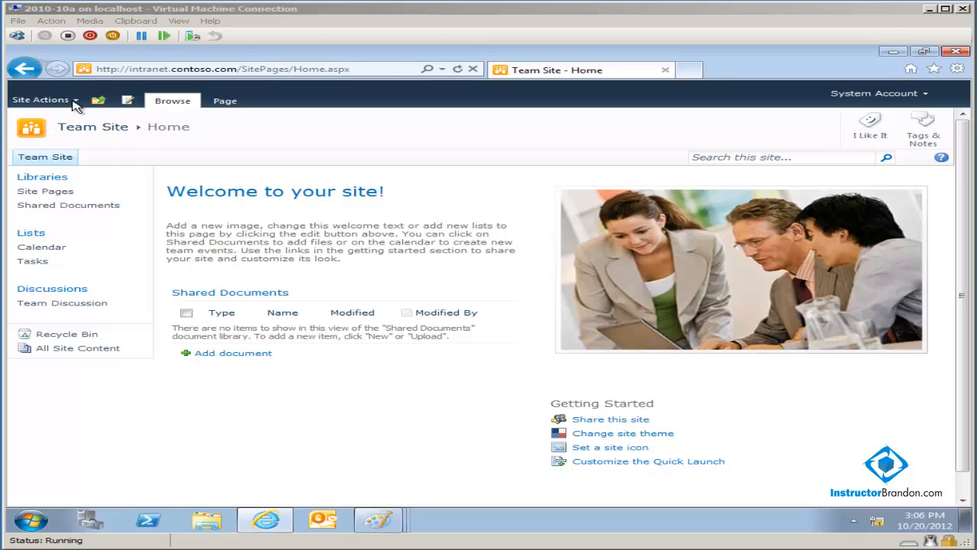
Open the Site Actions list on the Team Site home page.
{"action": "left_click", "coordinate": [40, 101]}
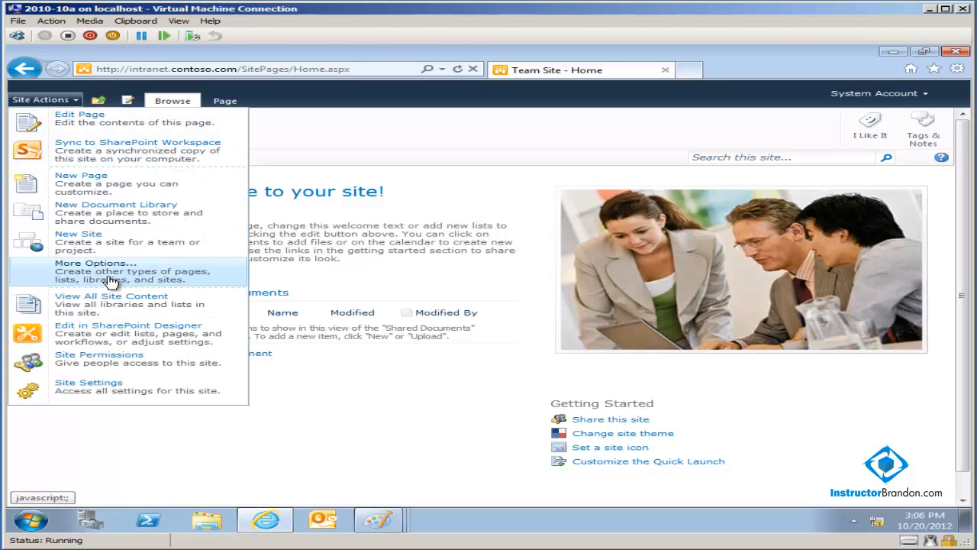
{"action": "mouse_move", "coordinate": [119, 359]}
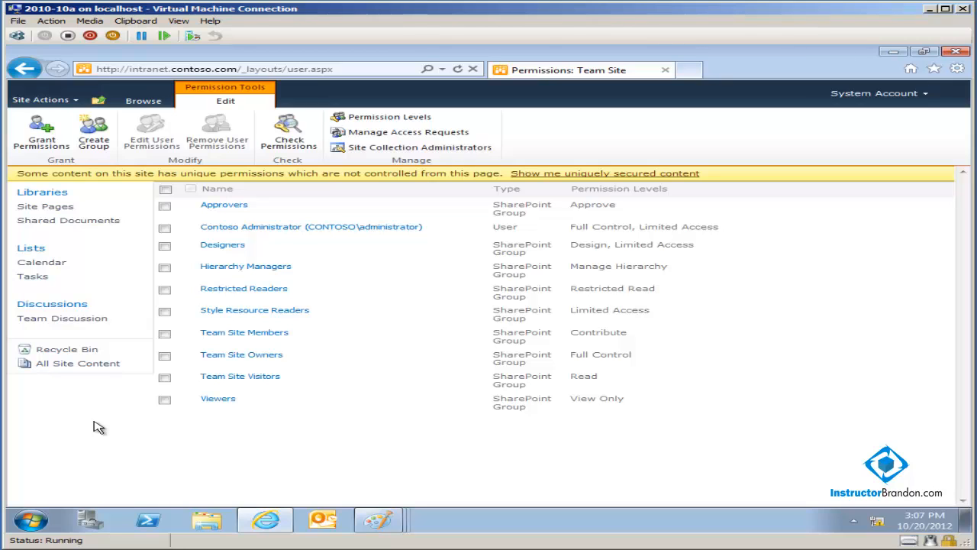
{"action": "mouse_move", "coordinate": [238, 415]}
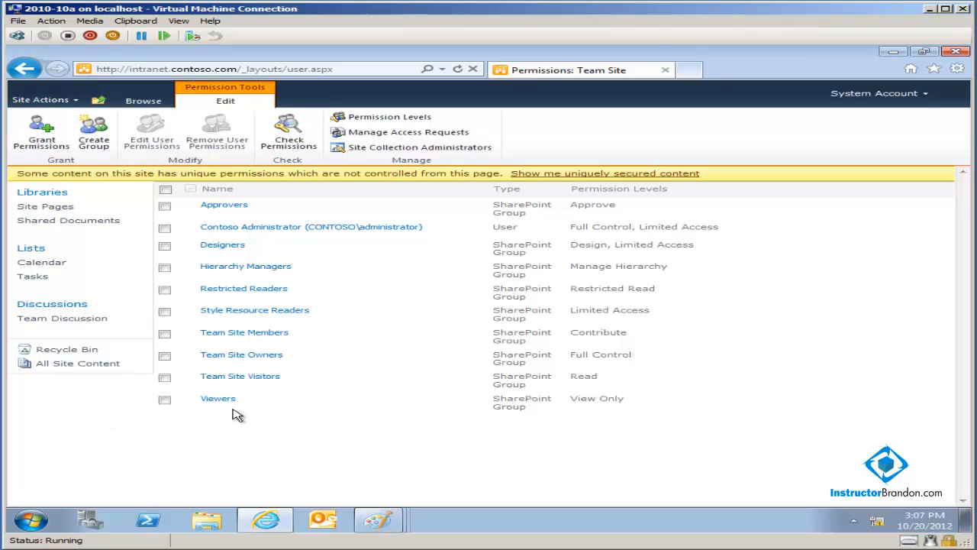
{"action": "mouse_move", "coordinate": [223, 245]}
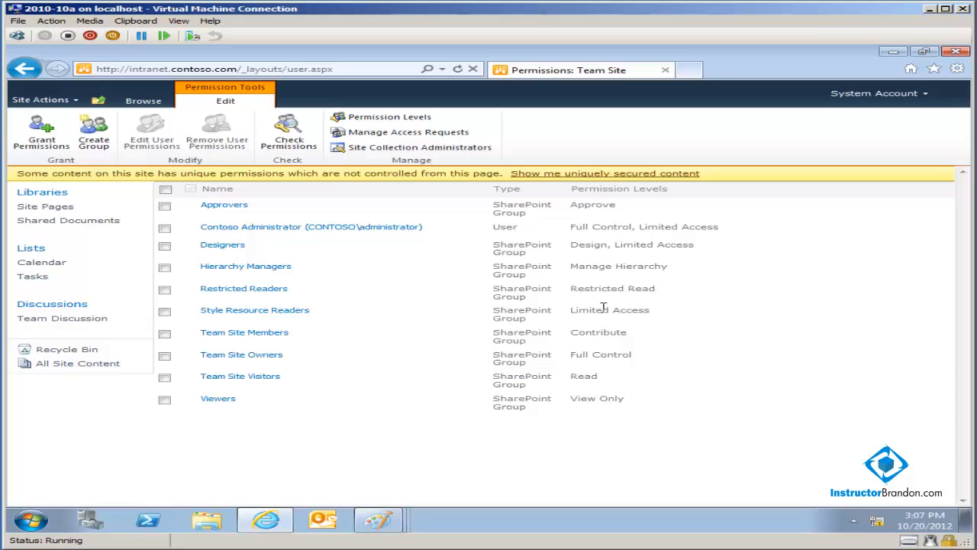
{"action": "mouse_move", "coordinate": [610, 186]}
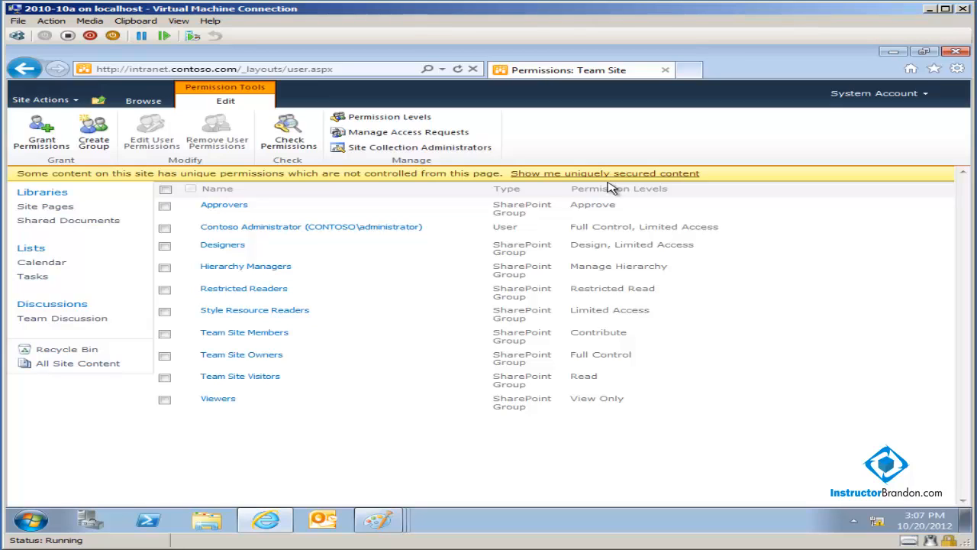
{"action": "mouse_move", "coordinate": [342, 232]}
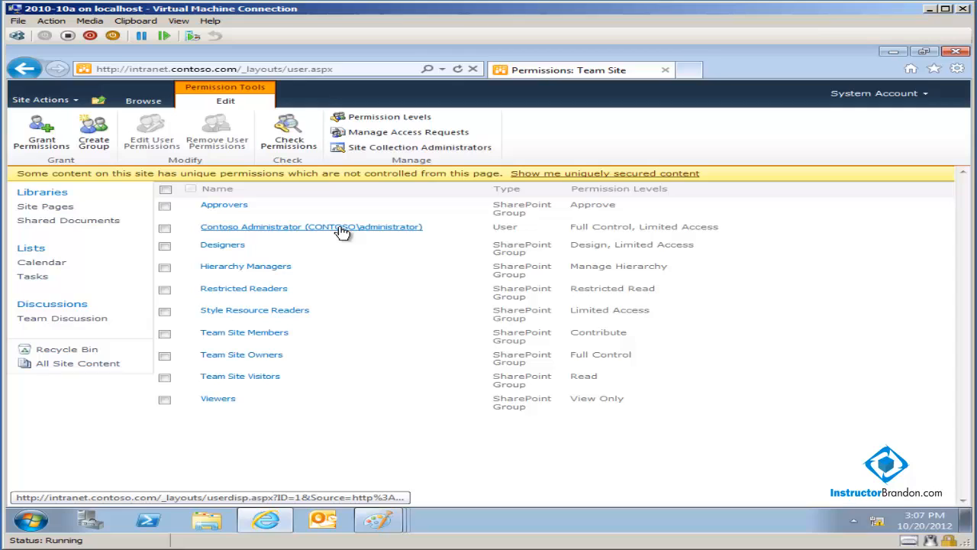
{"action": "mouse_move", "coordinate": [223, 205]}
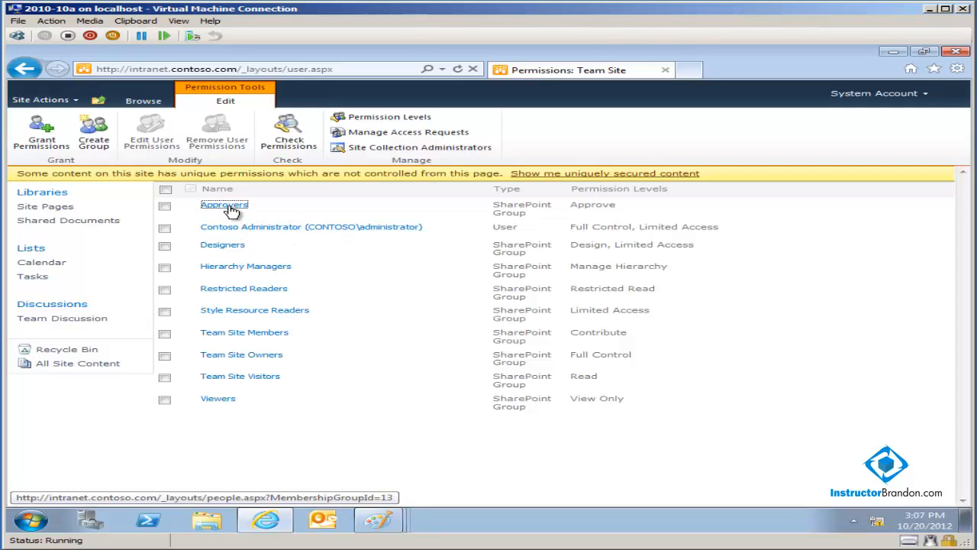
{"action": "left_click", "coordinate": [223, 205]}
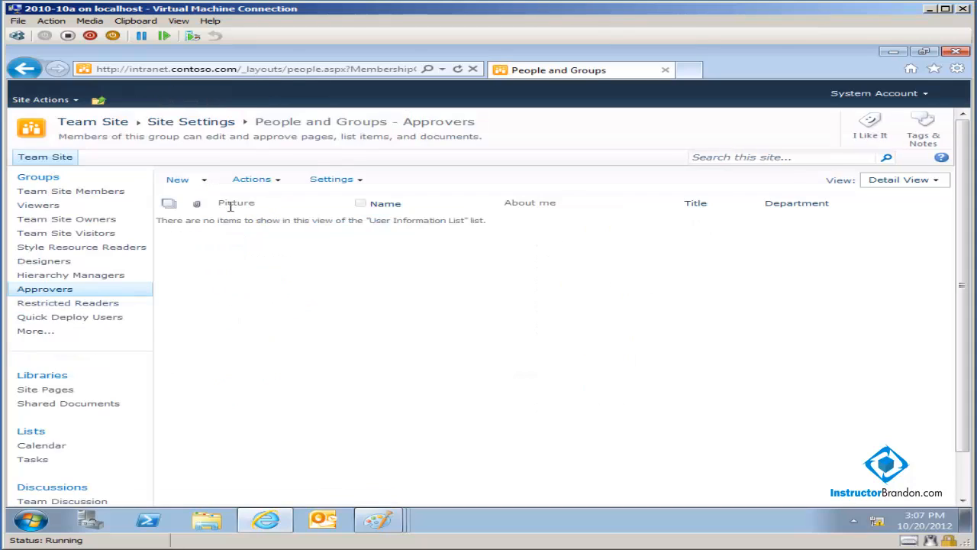
{"action": "mouse_move", "coordinate": [259, 244]}
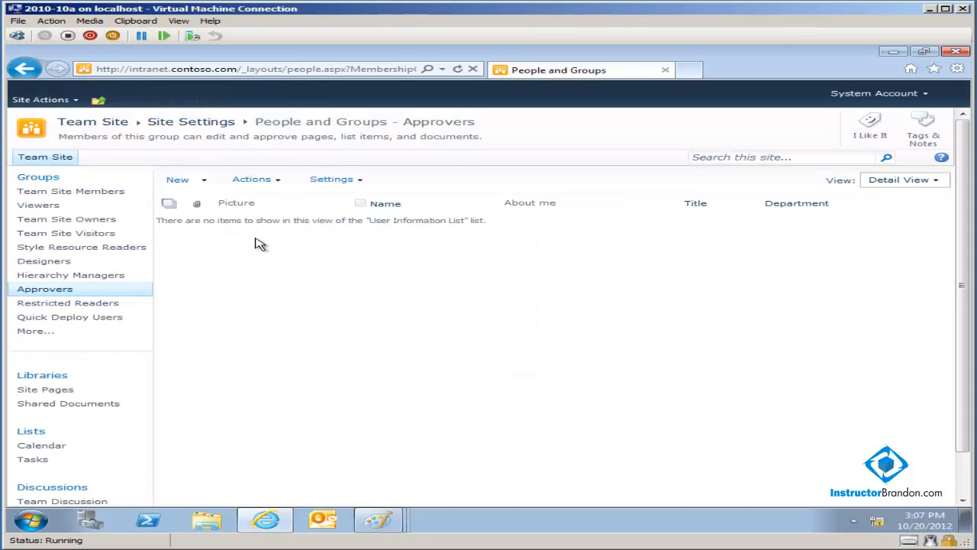
{"action": "mouse_move", "coordinate": [275, 196]}
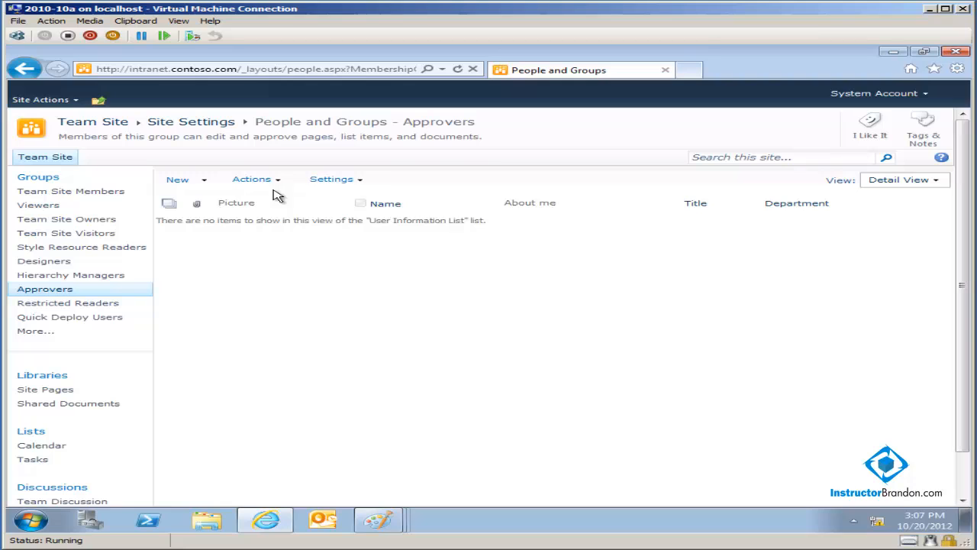
{"action": "mouse_move", "coordinate": [353, 220]}
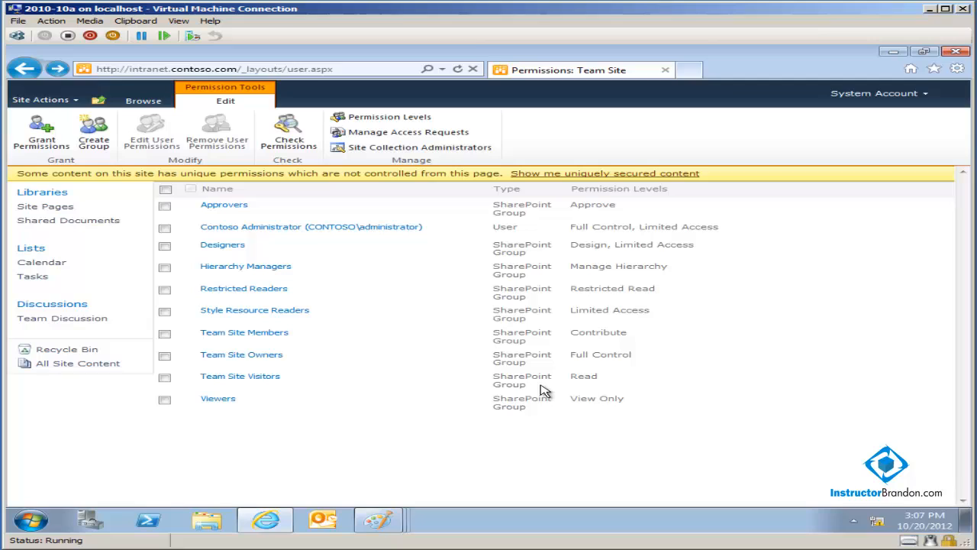
{"action": "mouse_move", "coordinate": [589, 391]}
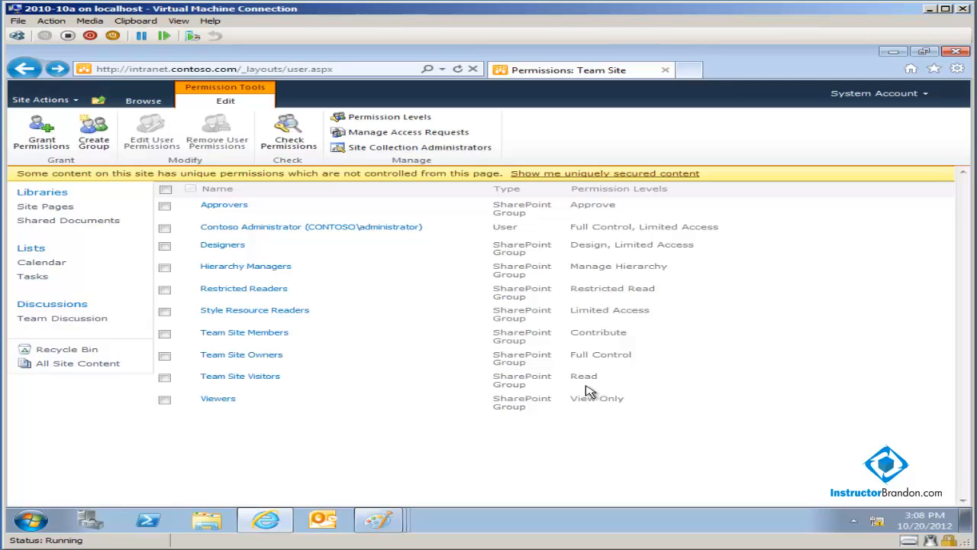
{"action": "mouse_move", "coordinate": [599, 418]}
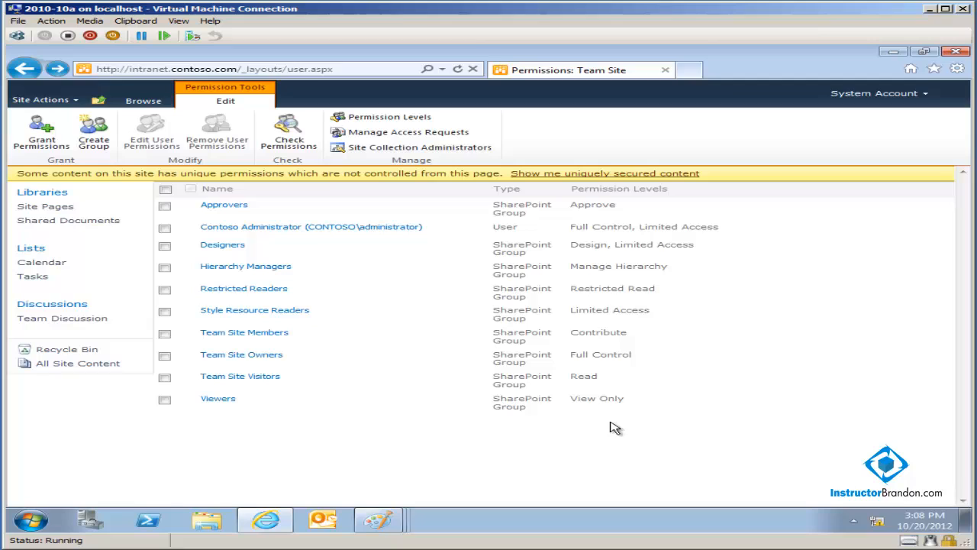
{"action": "mouse_move", "coordinate": [583, 425]}
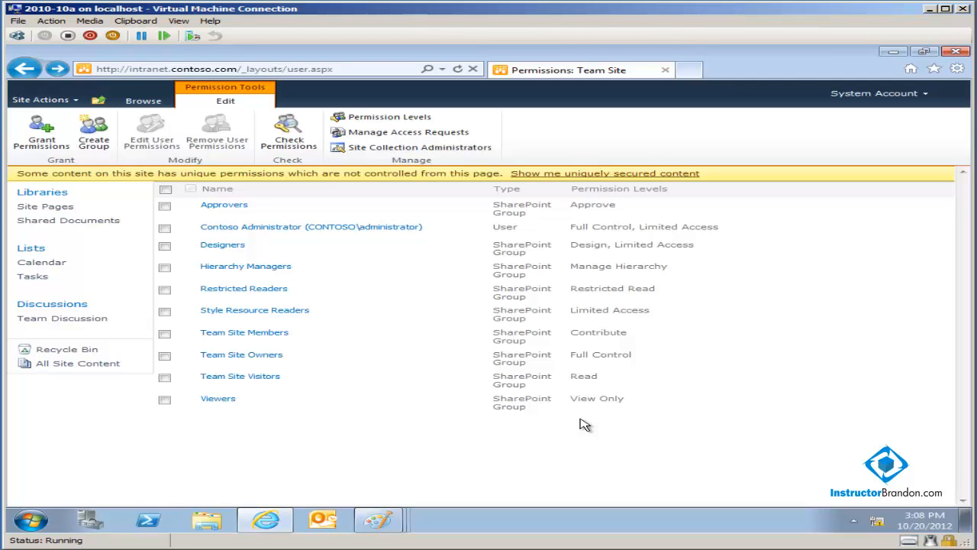
{"action": "mouse_move", "coordinate": [436, 323]}
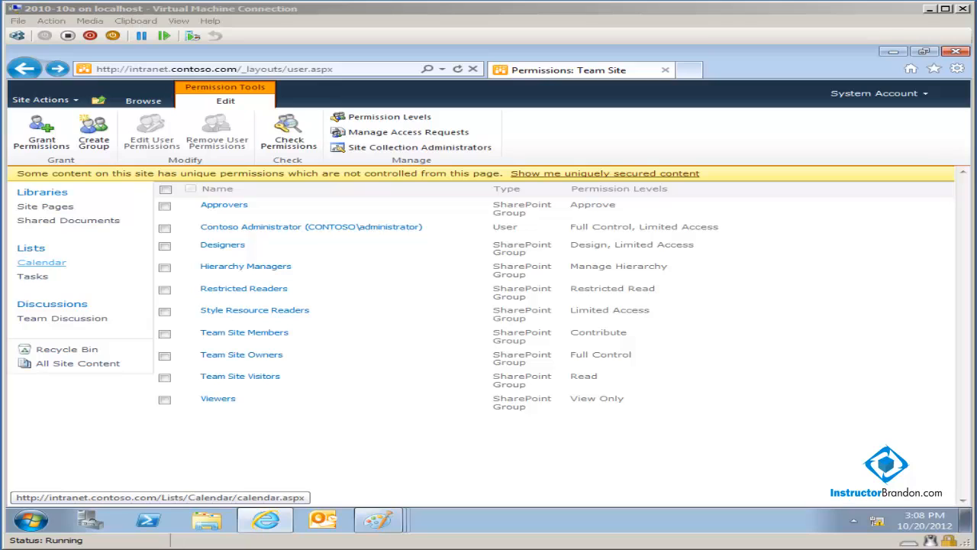
{"action": "mouse_move", "coordinate": [40, 252]}
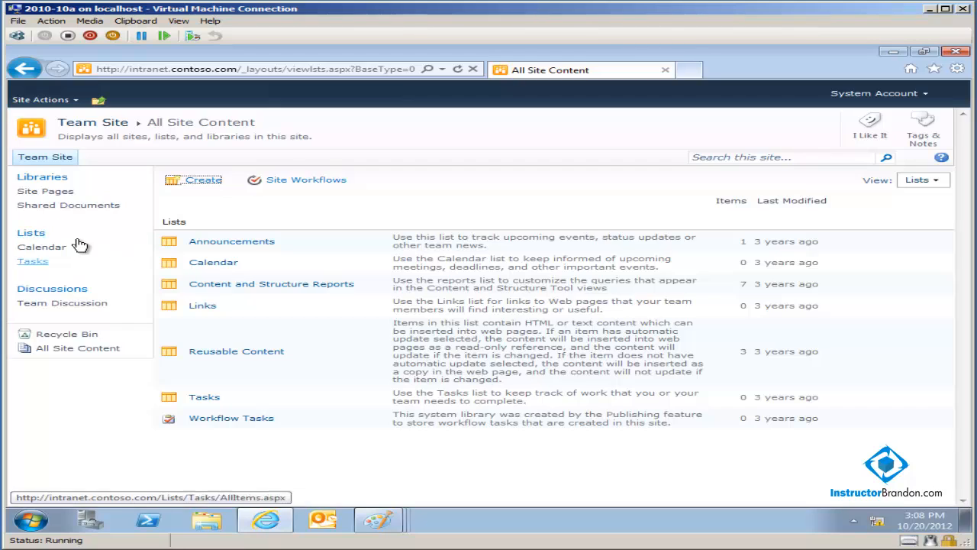
{"action": "mouse_move", "coordinate": [330, 305]}
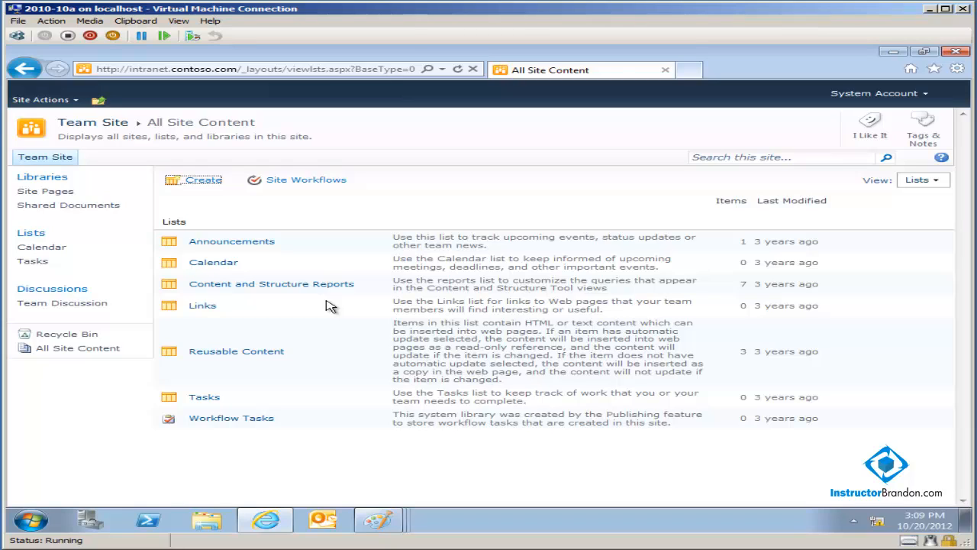
{"action": "mouse_move", "coordinate": [61, 302]}
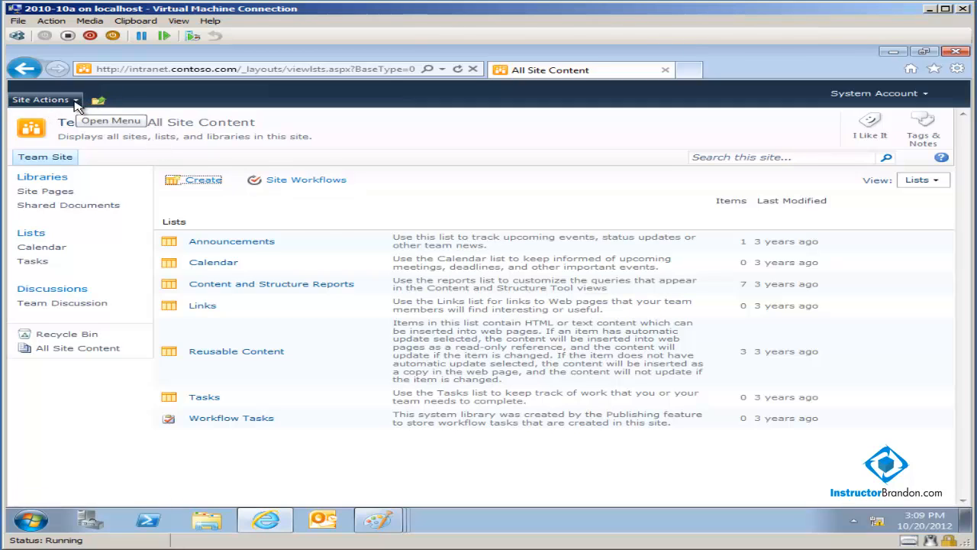
Open the Create gallery via Site Actions > More Options and browse its installed templates.
{"action": "left_click", "coordinate": [40, 100]}
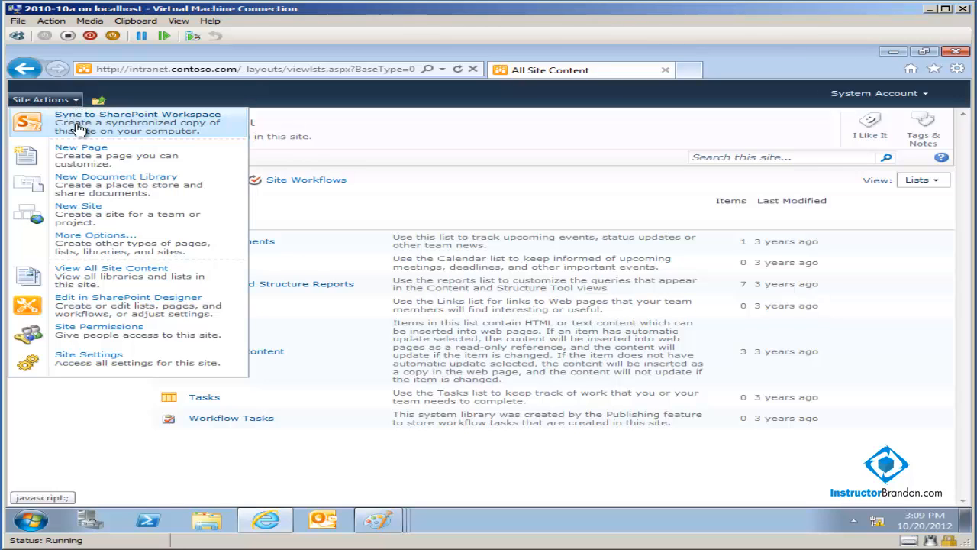
{"action": "mouse_move", "coordinate": [98, 251]}
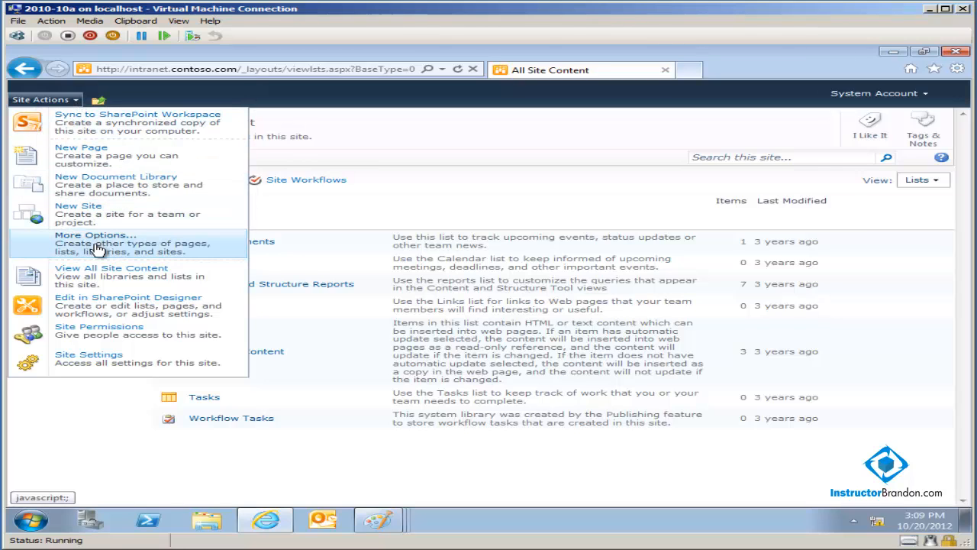
{"action": "left_click", "coordinate": [94, 243]}
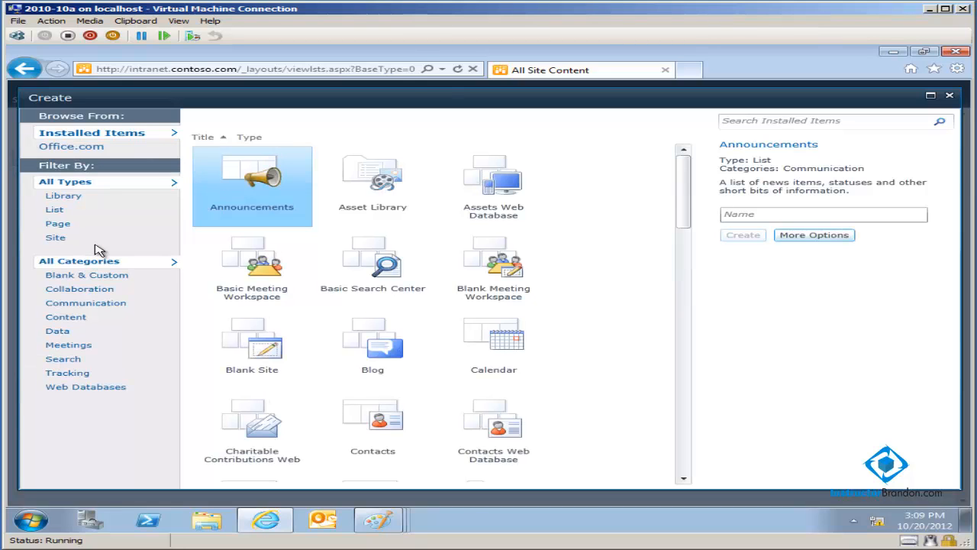
{"action": "mouse_move", "coordinate": [594, 375]}
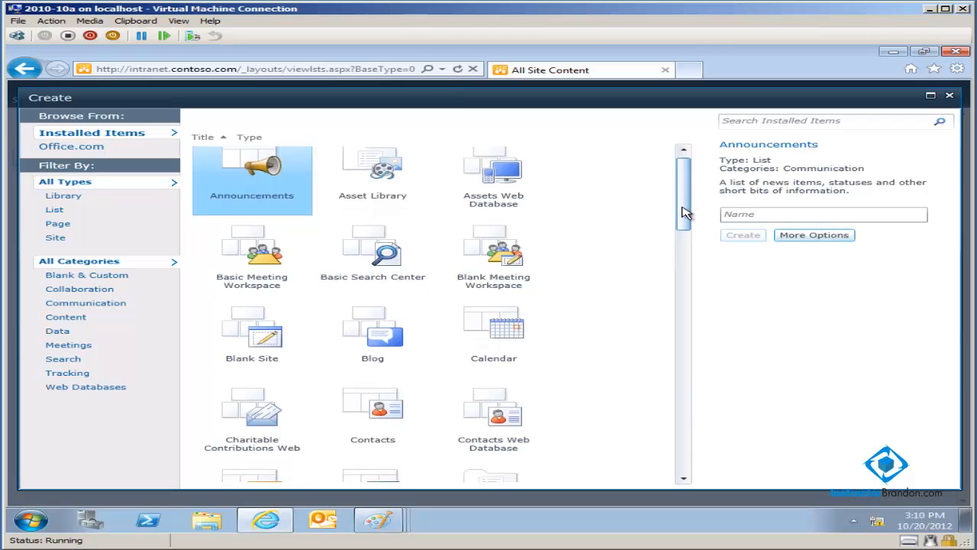
{"action": "scroll", "scroll_direction": "down", "scroll_amount": 3}
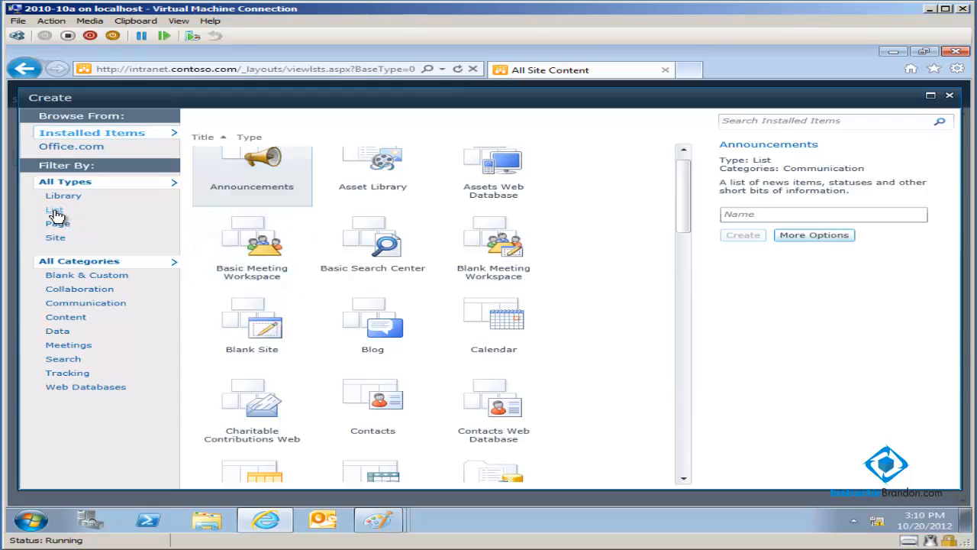
Filter the Create gallery to list templates and select Custom List.
{"action": "left_click", "coordinate": [55, 210]}
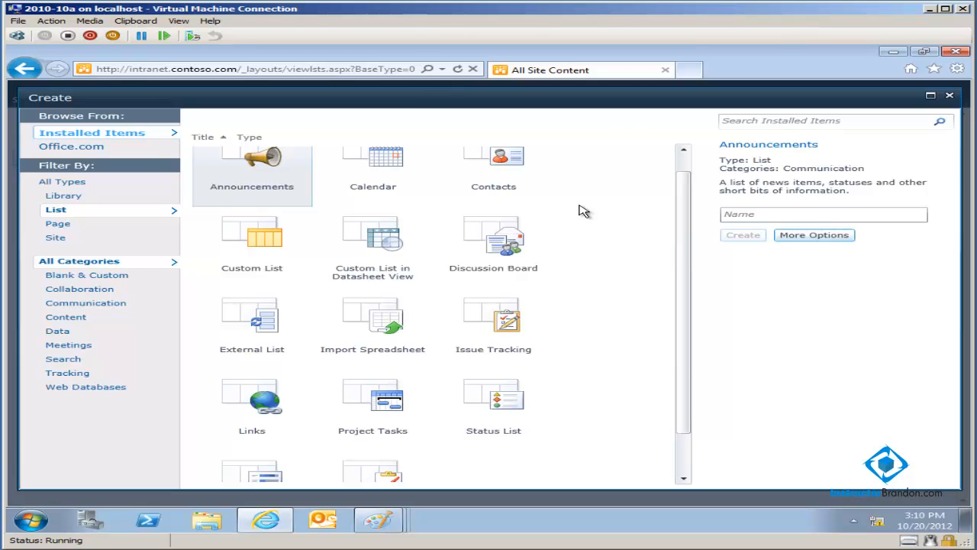
{"action": "mouse_move", "coordinate": [696, 241]}
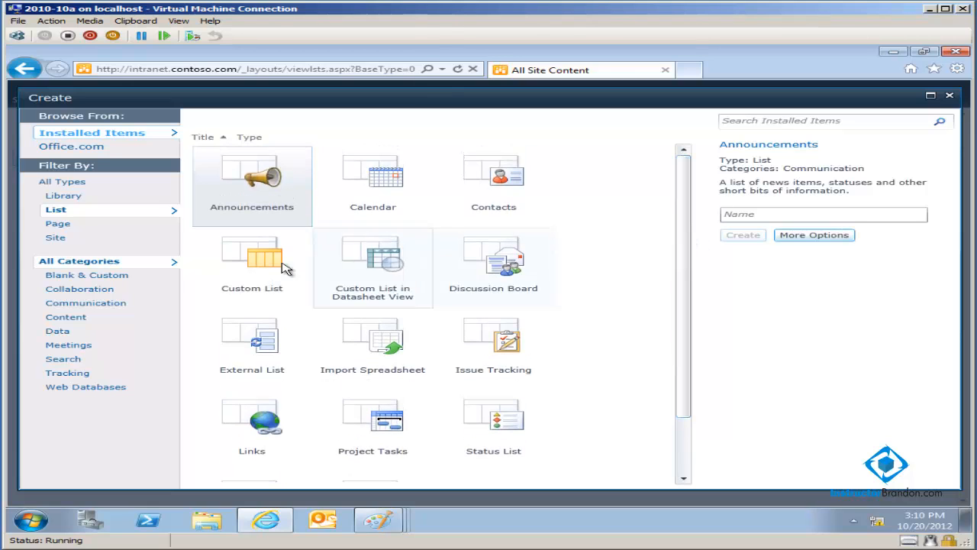
{"action": "left_click", "coordinate": [251, 267]}
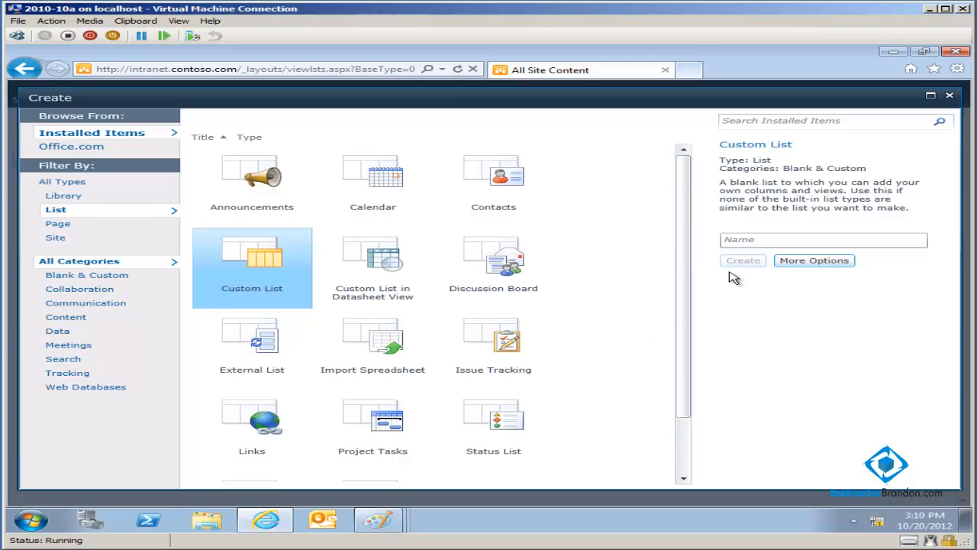
Name the new custom list DemobrowserTablularView and create it.
{"action": "left_click", "coordinate": [823, 240]}
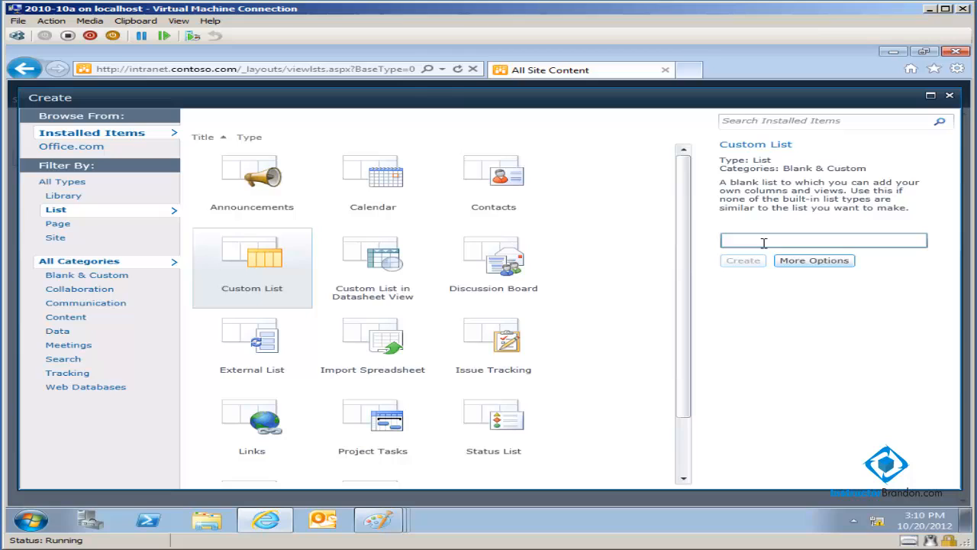
{"action": "type", "text": "Demo"}
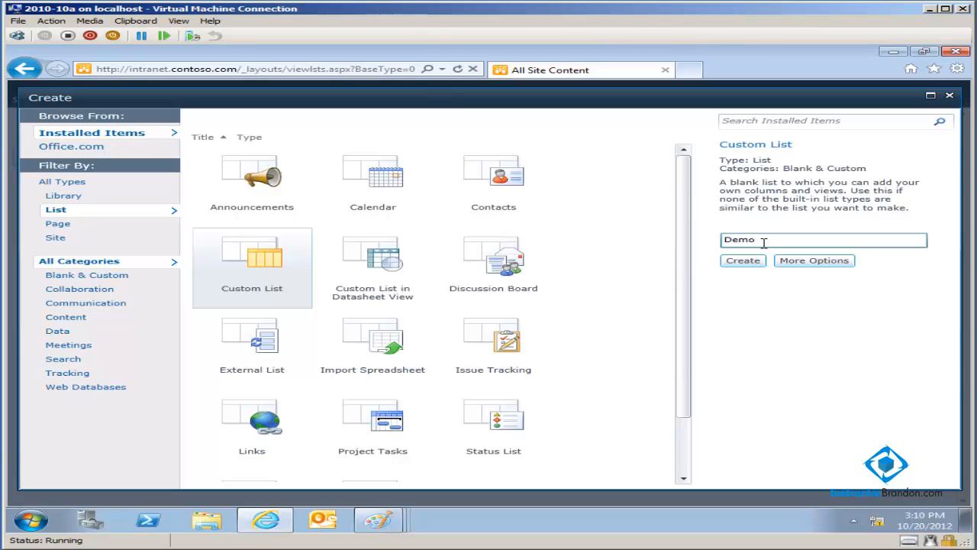
{"action": "type", "text": "bro"}
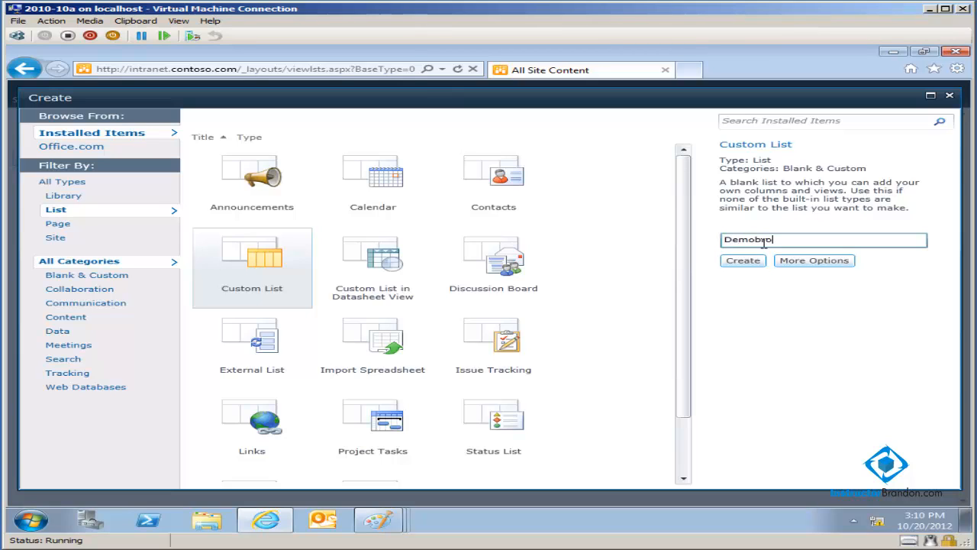
{"action": "type", "text": "wser"}
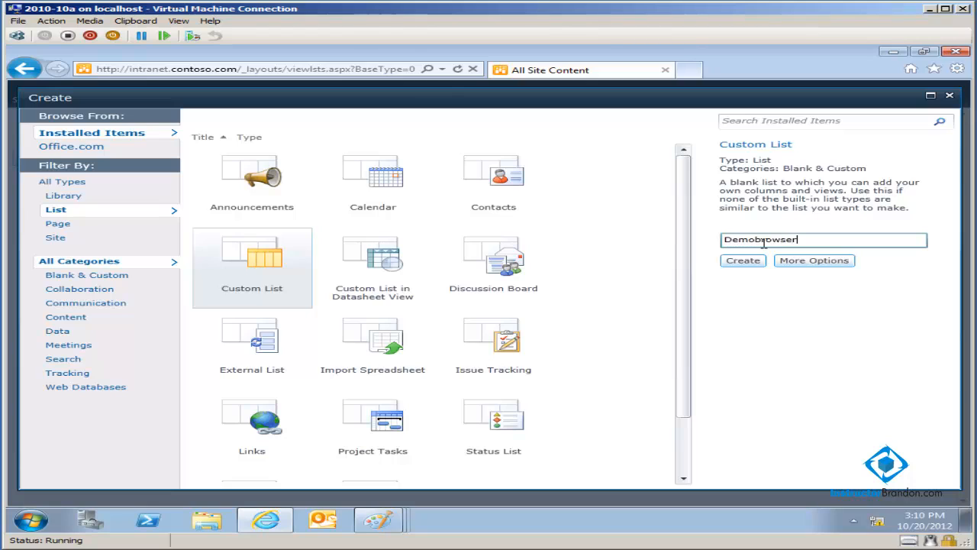
{"action": "type", "text": "Tablular"}
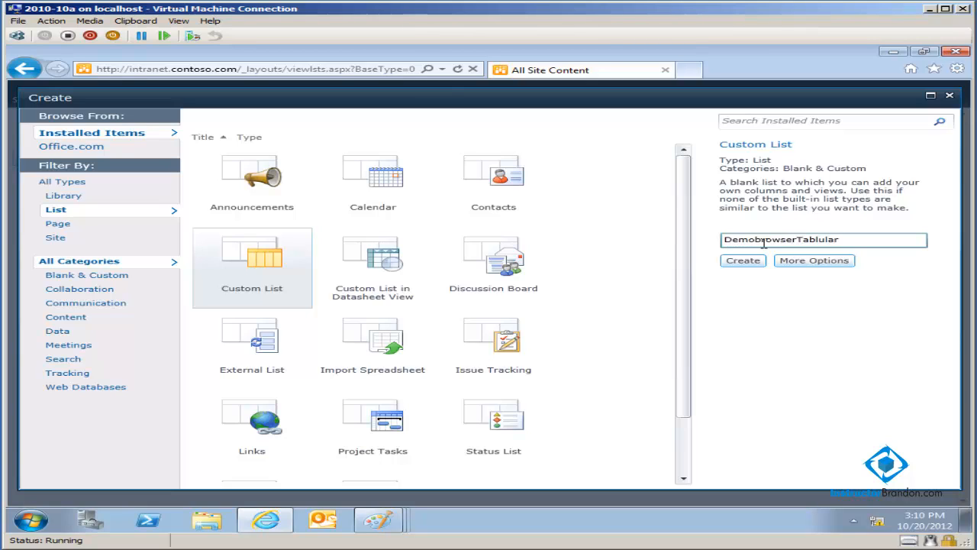
{"action": "type", "text": "View"}
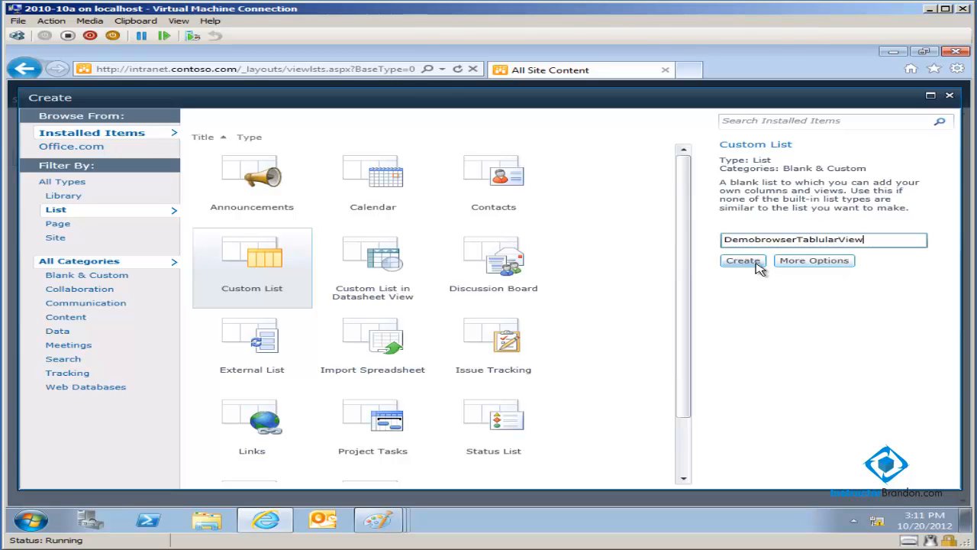
{"action": "left_click", "coordinate": [742, 259]}
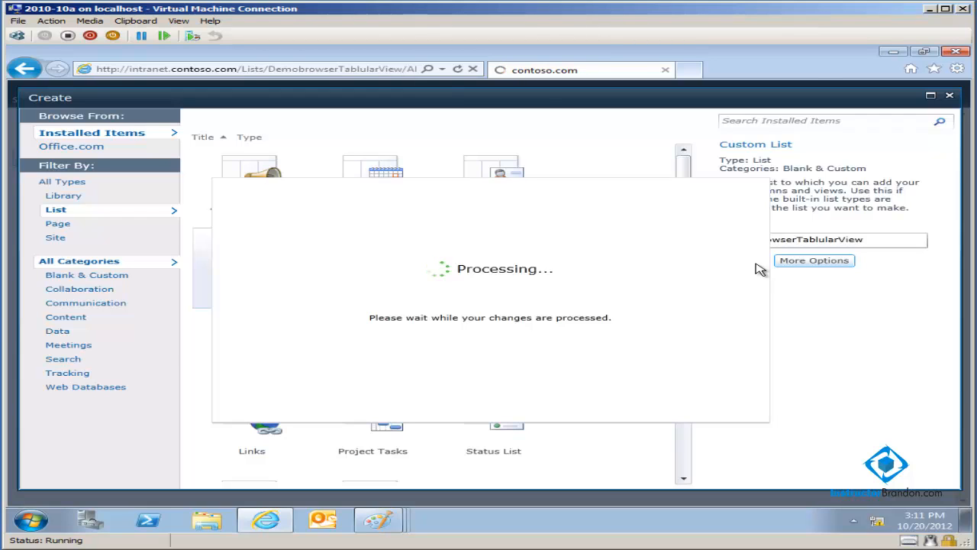
Open the List Settings page for the DemobrowserTablularView list from the List ribbon.
{"action": "left_click", "coordinate": [816, 259]}
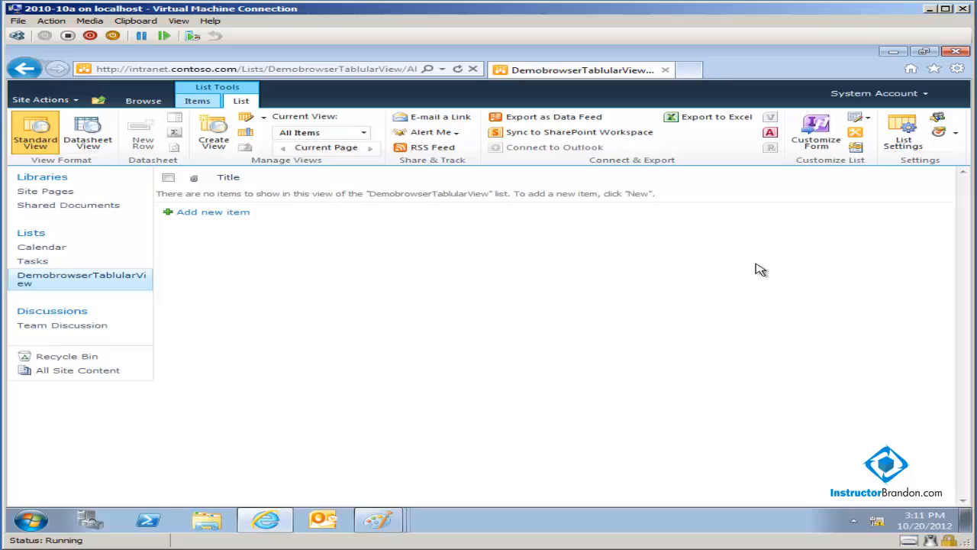
{"action": "mouse_move", "coordinate": [256, 321]}
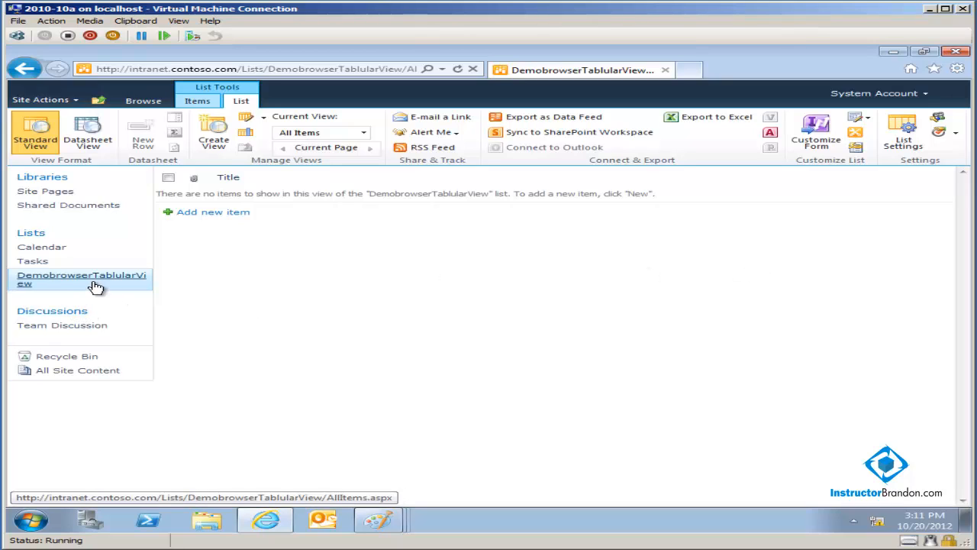
{"action": "mouse_move", "coordinate": [217, 205]}
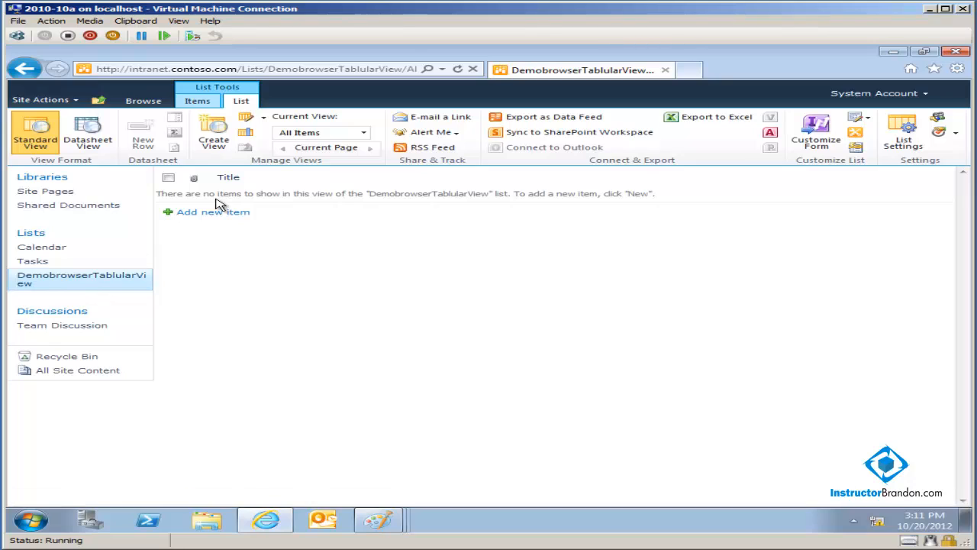
{"action": "mouse_move", "coordinate": [107, 278]}
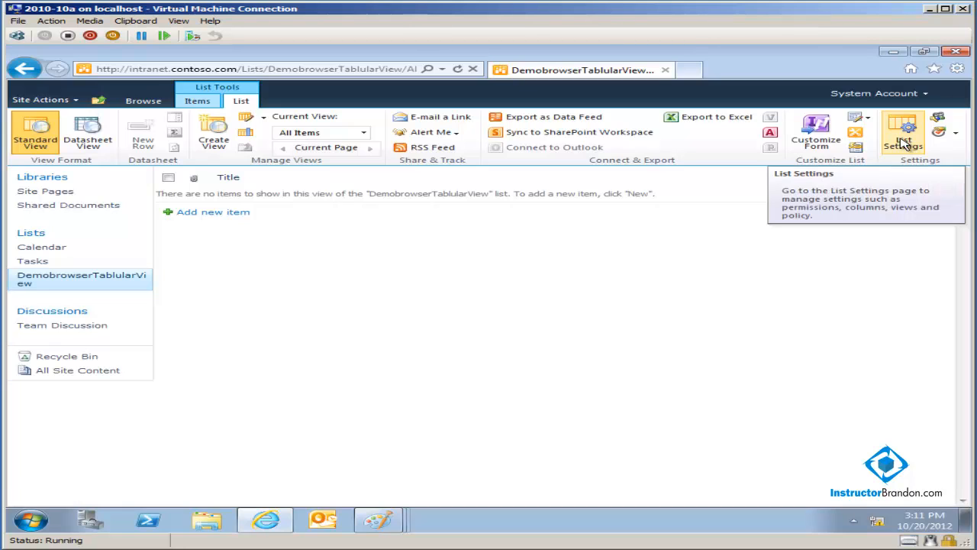
{"action": "left_click", "coordinate": [903, 135]}
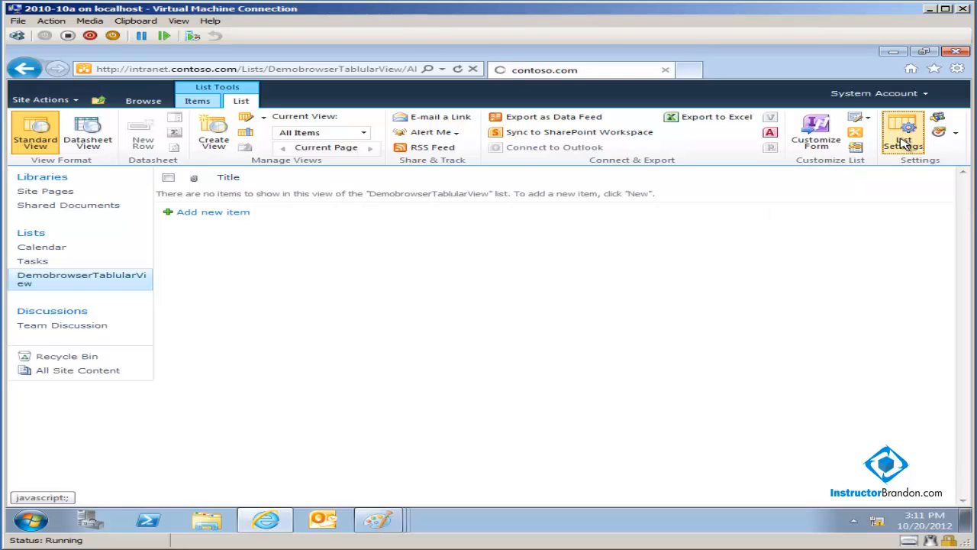
{"action": "left_click", "coordinate": [904, 134]}
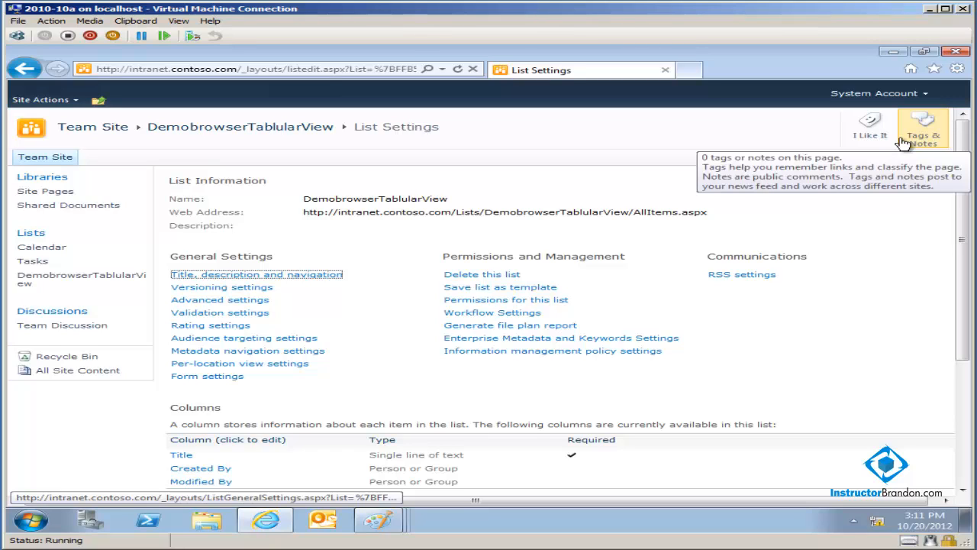
{"action": "mouse_move", "coordinate": [664, 208]}
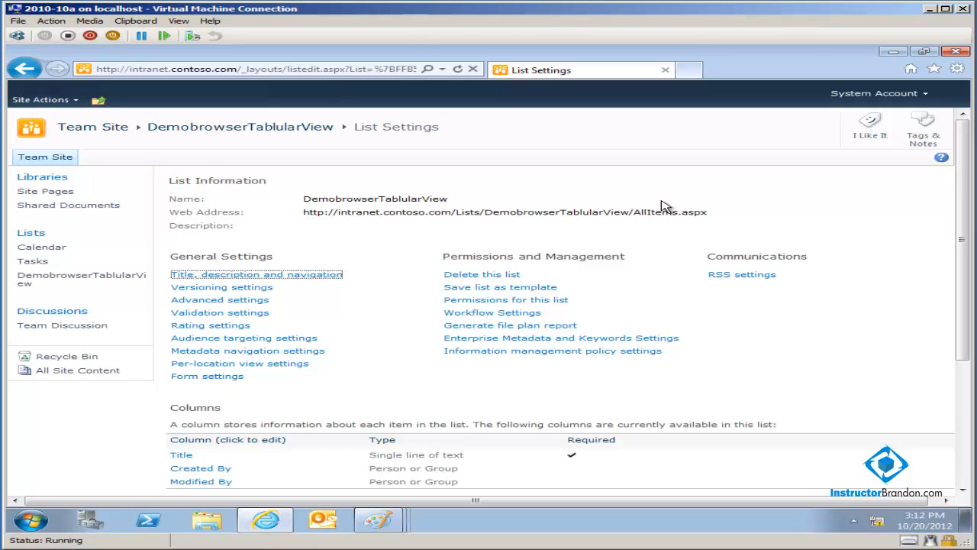
{"action": "mouse_move", "coordinate": [363, 313]}
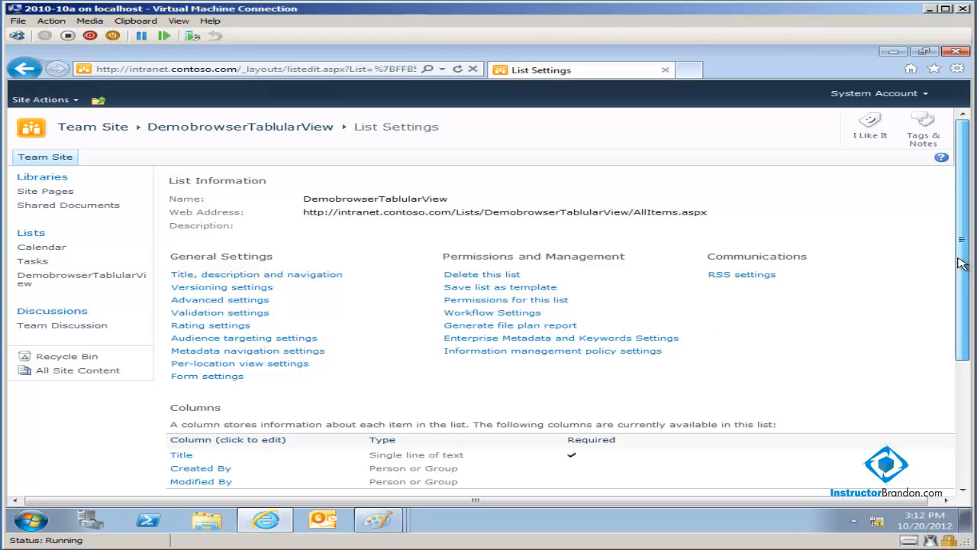
Start Create column from the Columns section of List Settings.
{"action": "scroll", "scroll_direction": "down", "scroll_amount": 3}
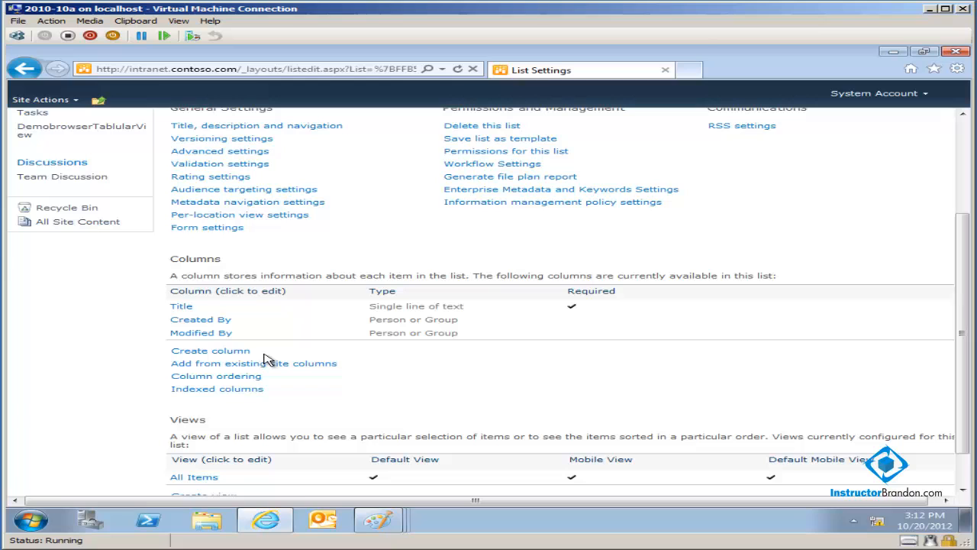
{"action": "left_click", "coordinate": [211, 350]}
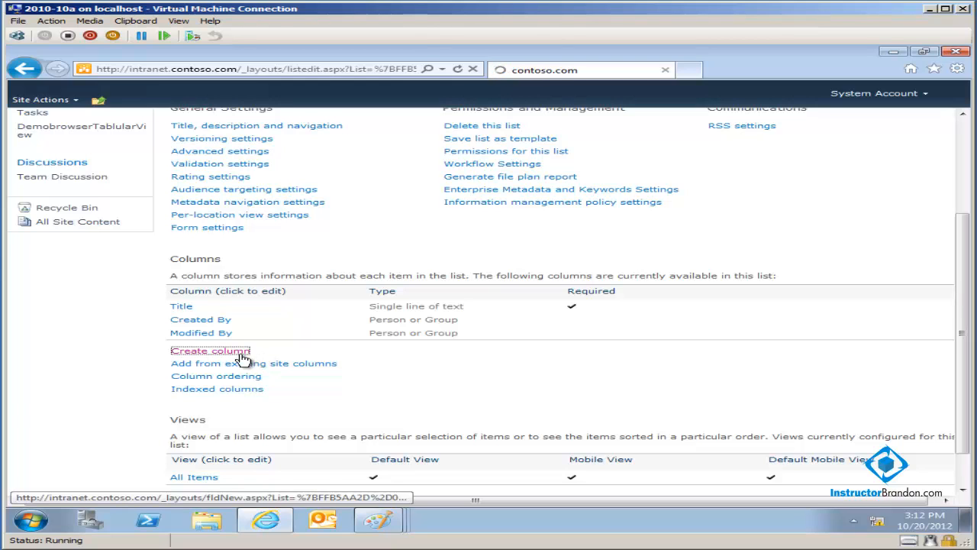
{"action": "left_click", "coordinate": [210, 350]}
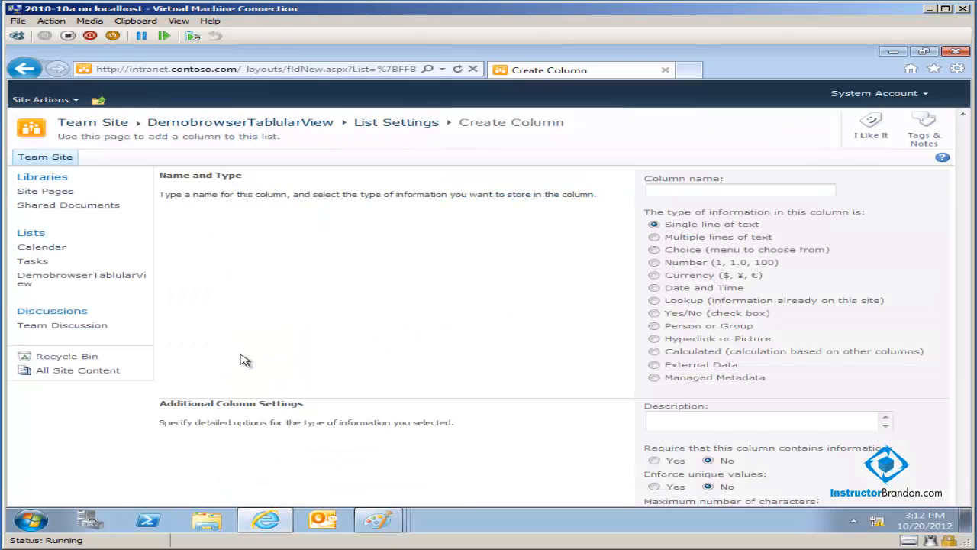
Create a single-line-of-text column named DemoColumn1 and confirm with OK.
{"action": "type", "text": "DemoColumn"}
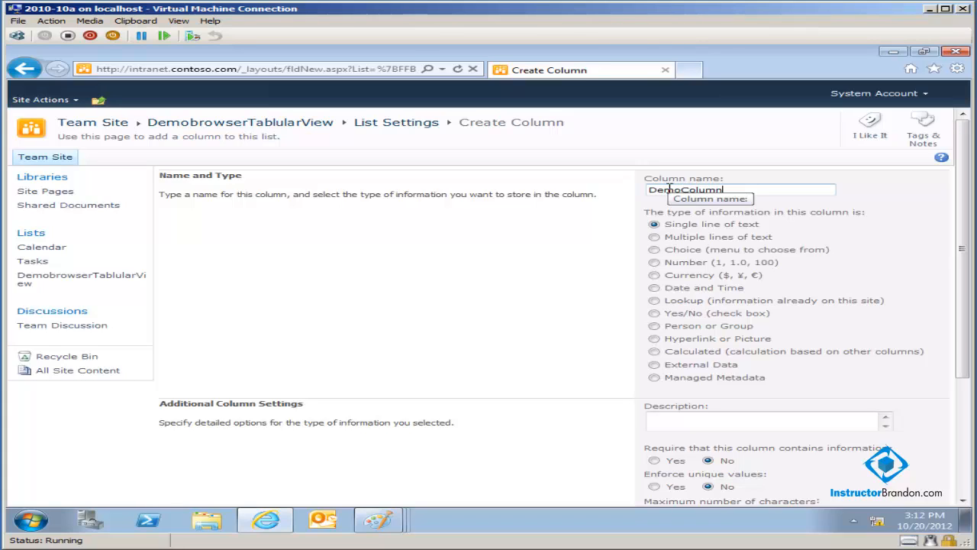
{"action": "type", "text": "1"}
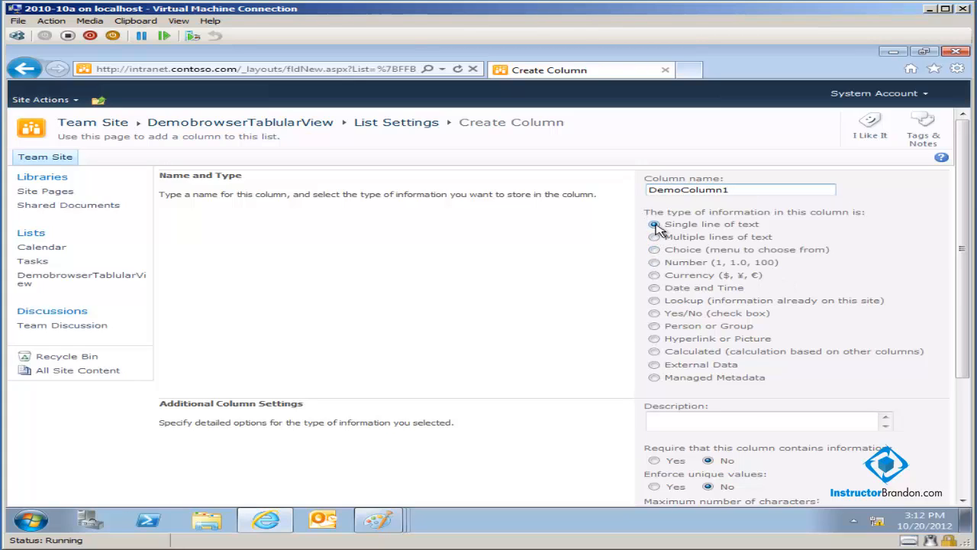
{"action": "scroll", "scroll_direction": "down", "scroll_amount": 3}
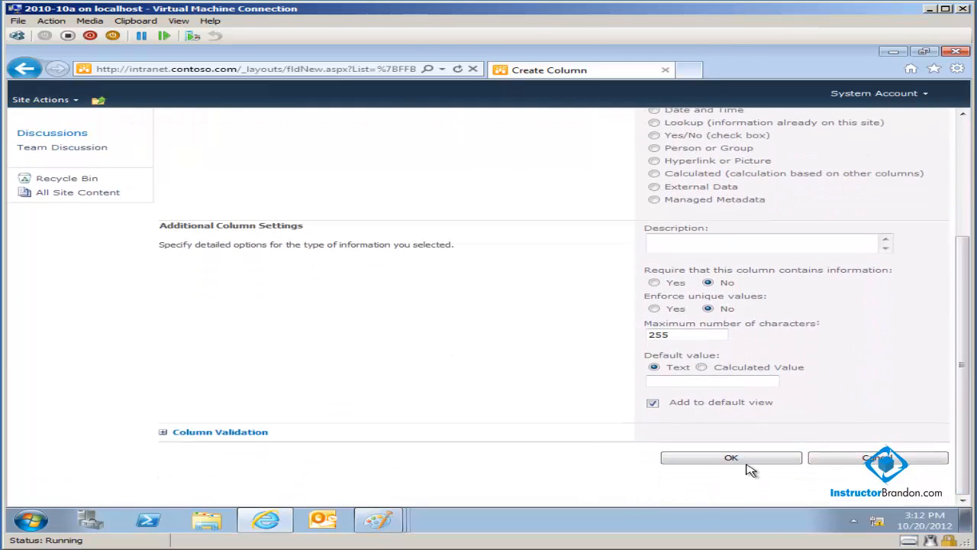
{"action": "left_click", "coordinate": [730, 458]}
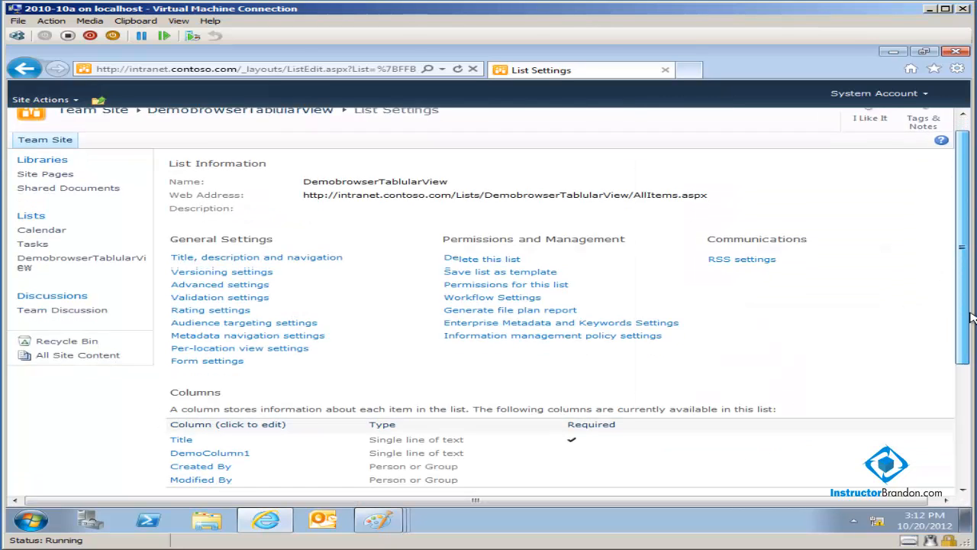
Review the Columns list showing DemoColumn1 alongside Title, Created By and Modified By.
{"action": "scroll", "scroll_direction": "down", "scroll_amount": 3}
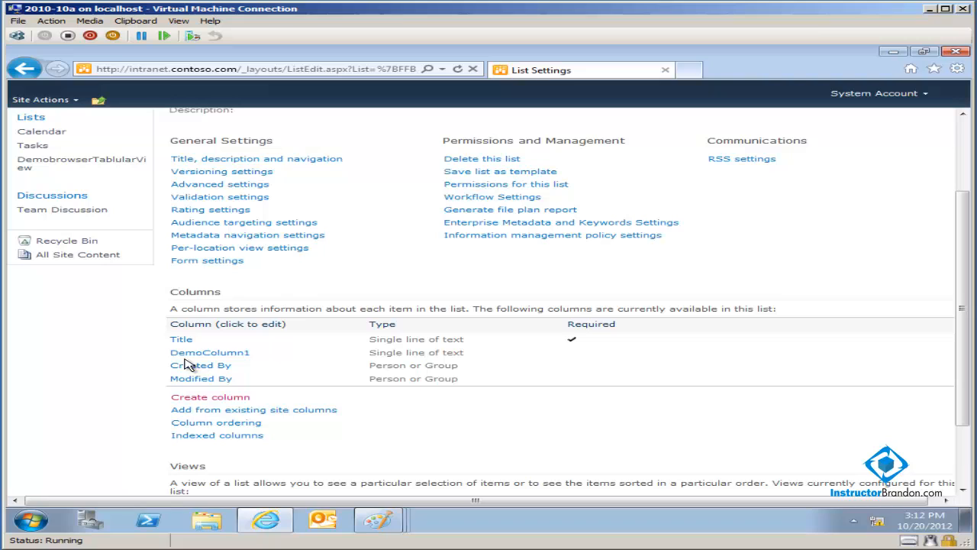
{"action": "mouse_move", "coordinate": [200, 378]}
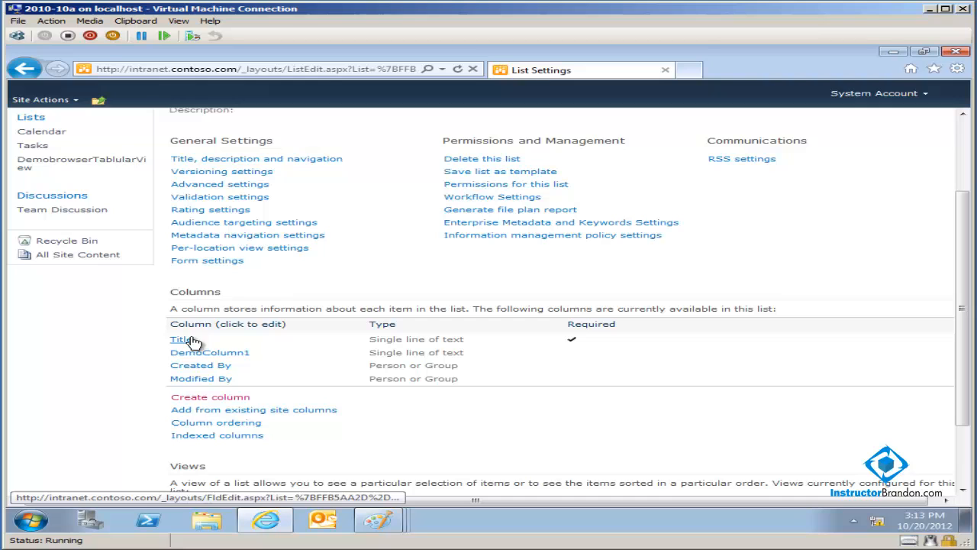
{"action": "mouse_move", "coordinate": [776, 175]}
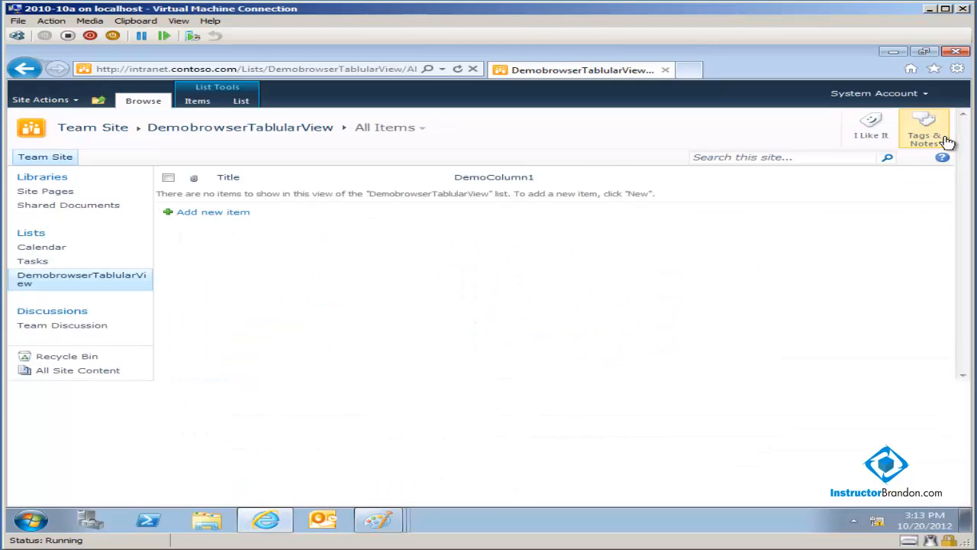
{"action": "mouse_move", "coordinate": [925, 128]}
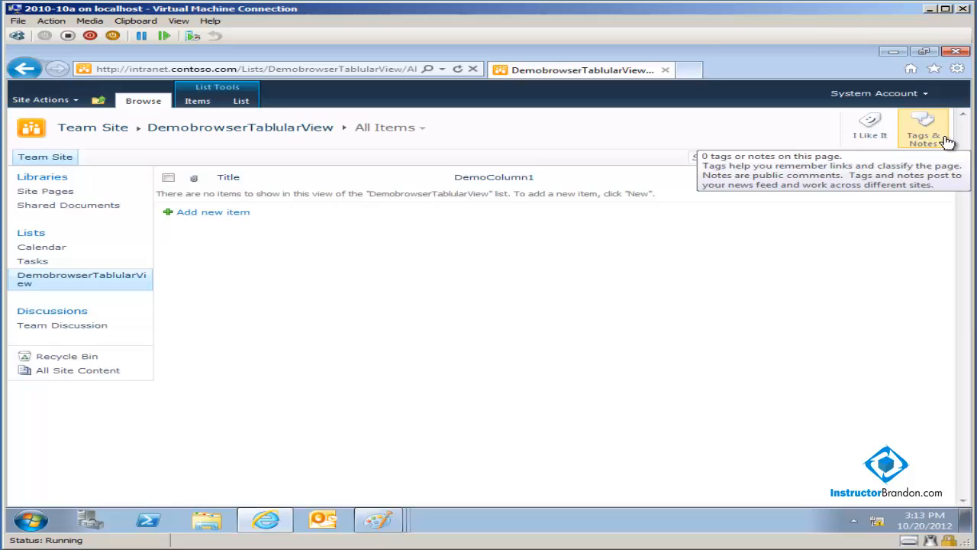
{"action": "mouse_move", "coordinate": [397, 375]}
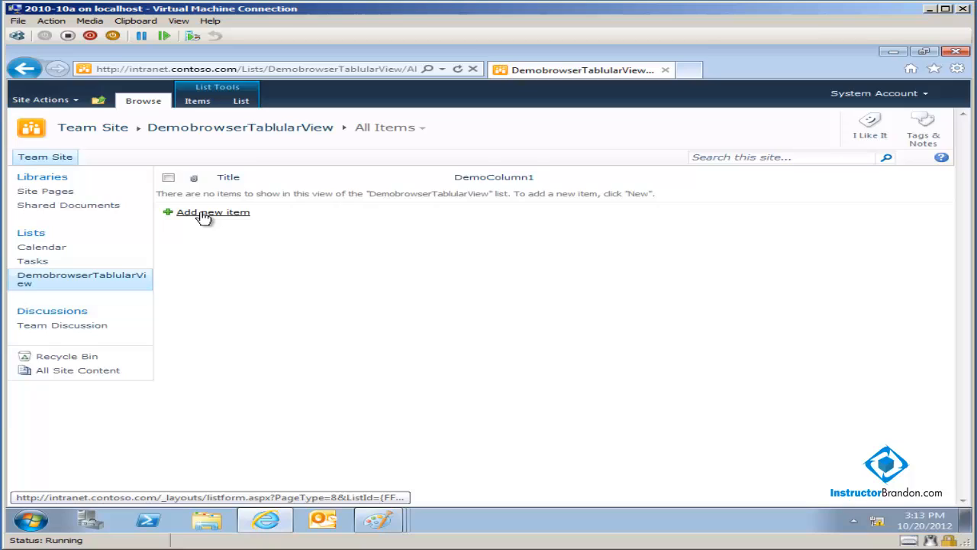
Save a new item titled 'Our First Title' with DemoColumn1 'Our example for everyone'.
{"action": "left_click", "coordinate": [212, 211]}
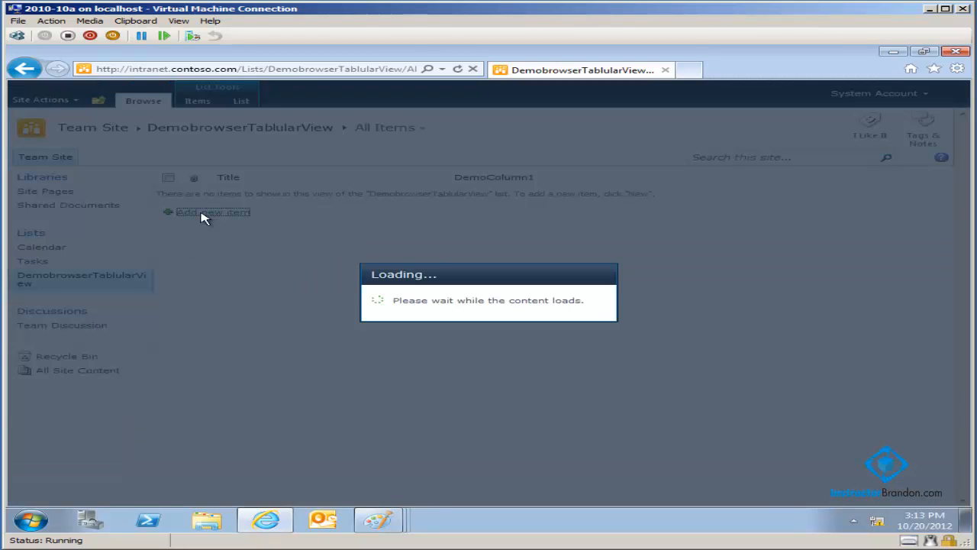
{"action": "left_click", "coordinate": [212, 212]}
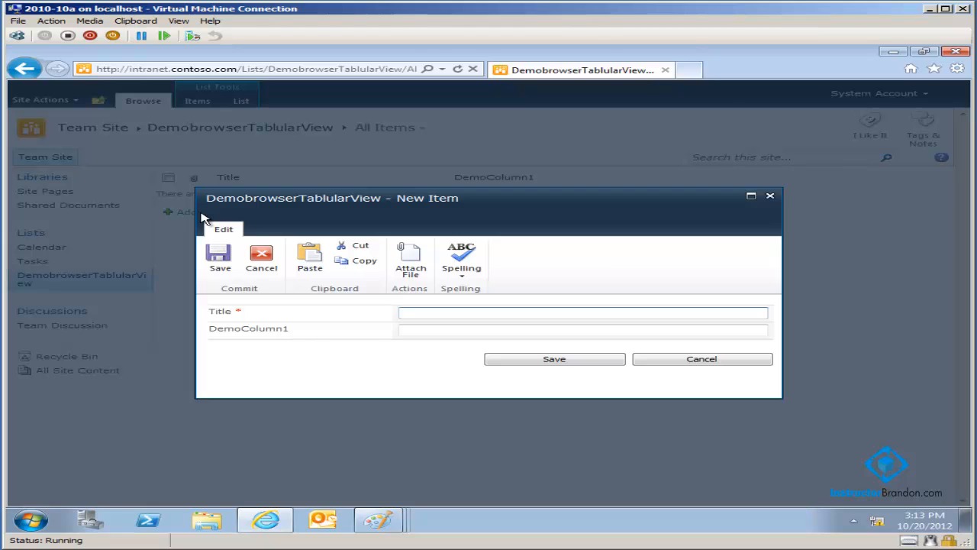
{"action": "type", "text": "Our First Title"}
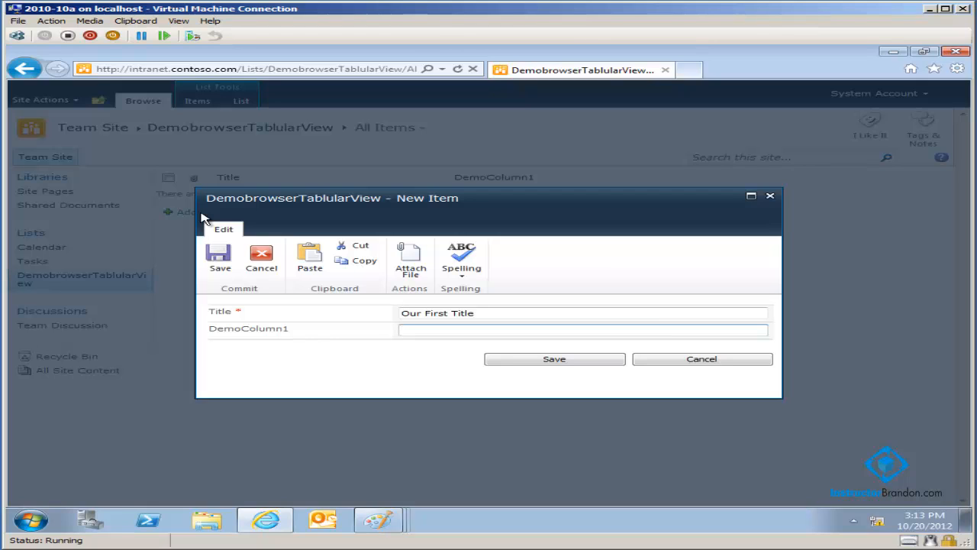
{"action": "type", "text": "Del"}
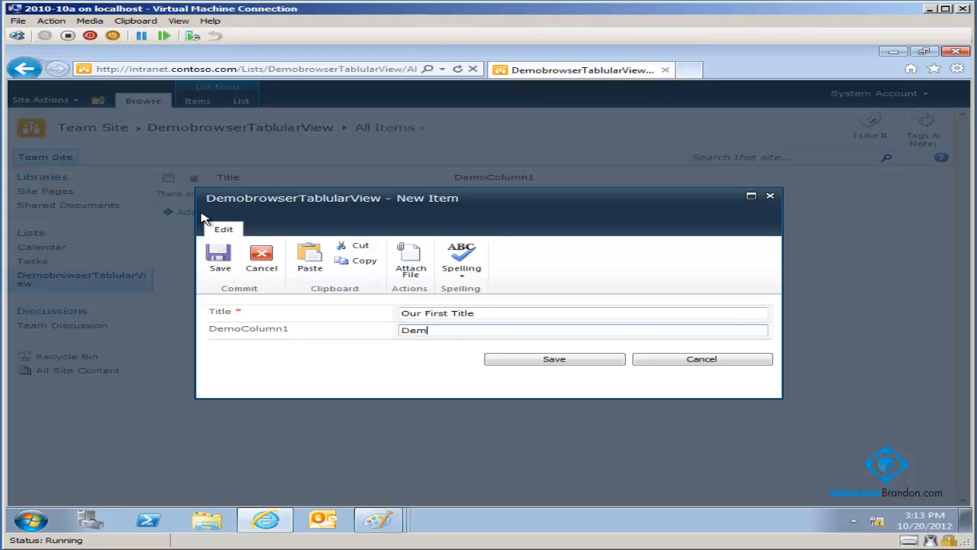
{"action": "type", "text": "Our exa"}
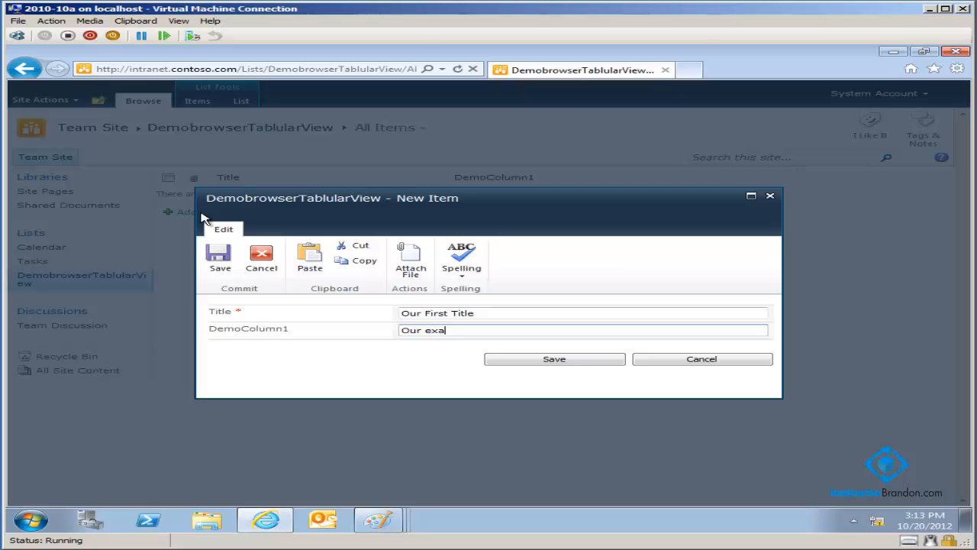
{"action": "type", "text": "mple for eve"}
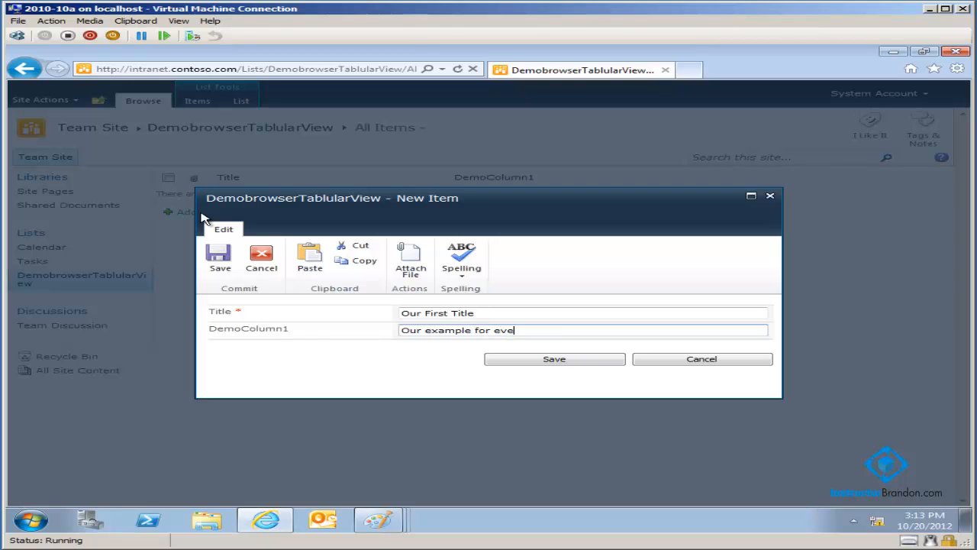
{"action": "type", "text": "ryone"}
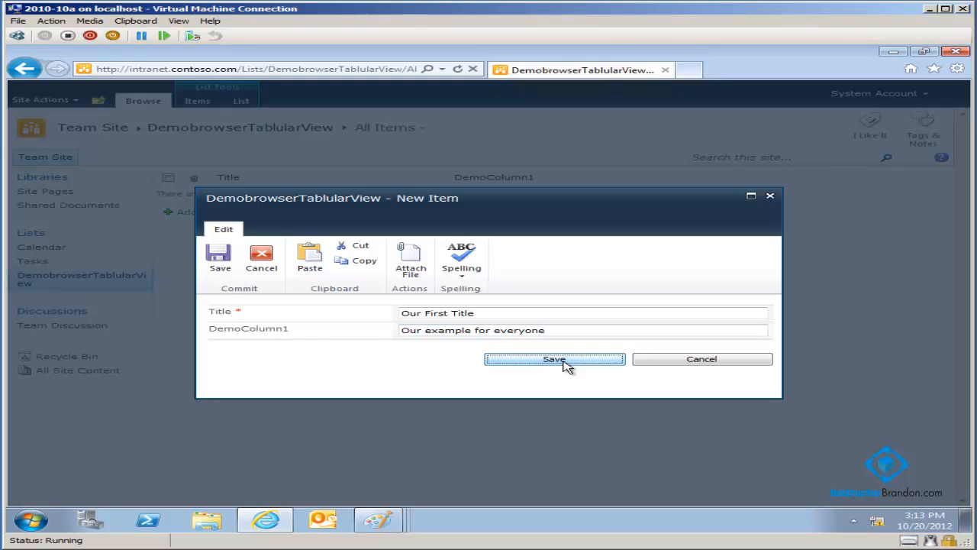
{"action": "left_click", "coordinate": [554, 359]}
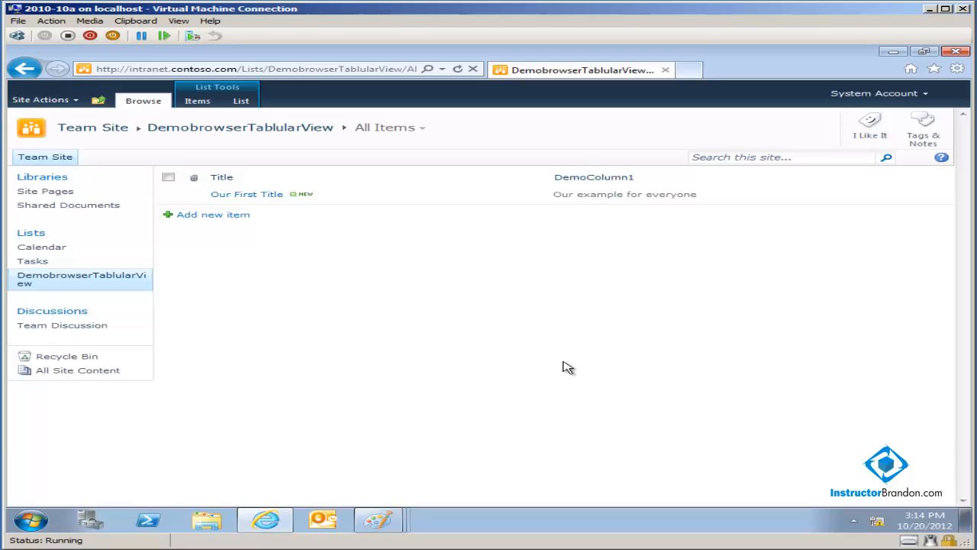
{"action": "mouse_move", "coordinate": [556, 371]}
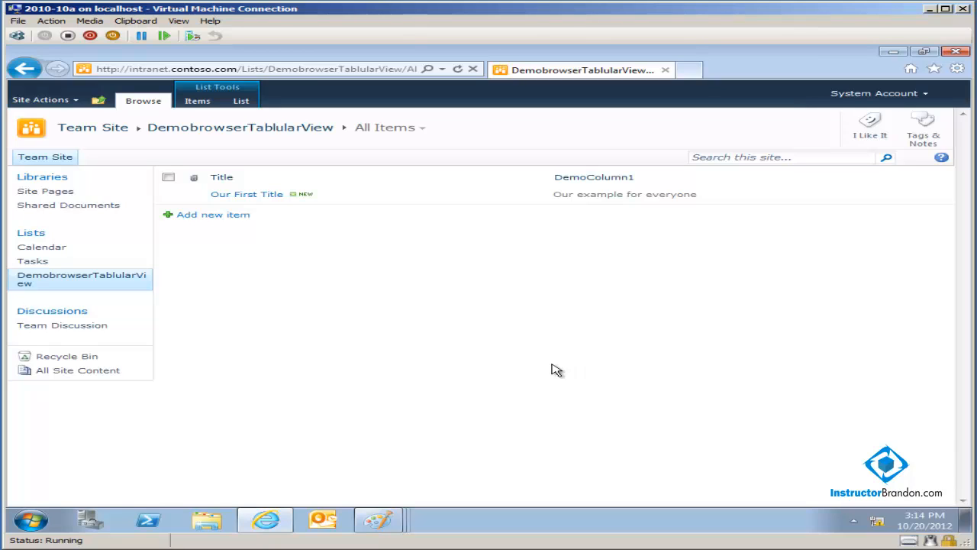
{"action": "mouse_move", "coordinate": [639, 223]}
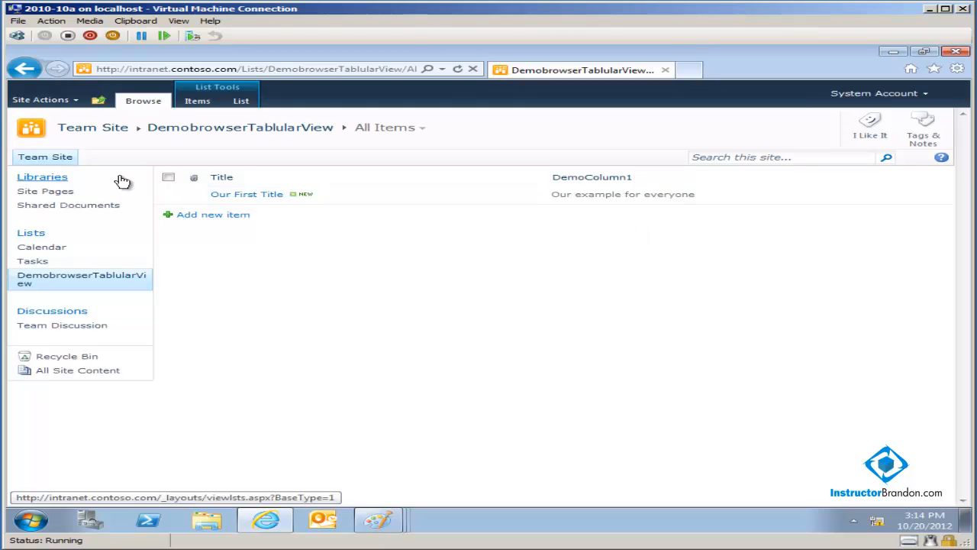
Open the Site Actions drop-down over the DemobrowserTablularView items view.
{"action": "left_click", "coordinate": [40, 99]}
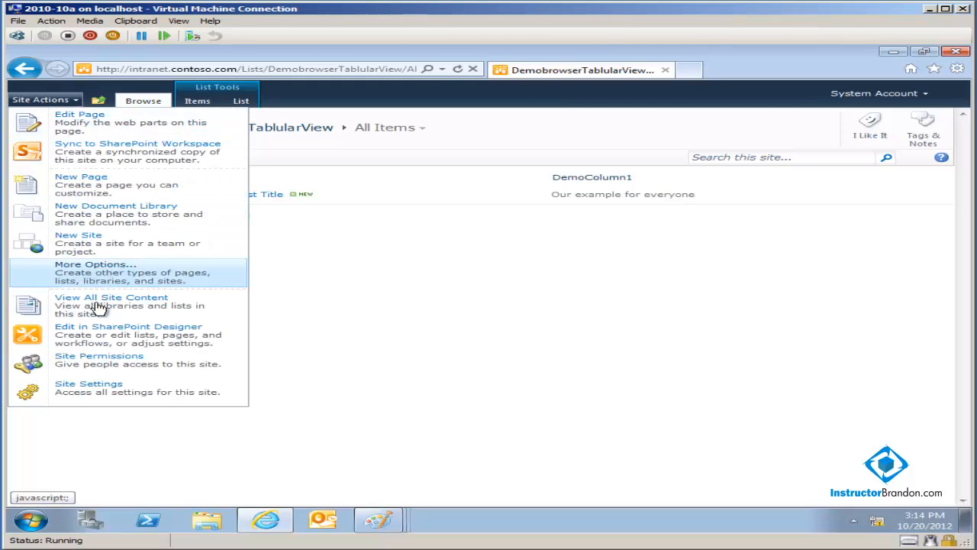
{"action": "mouse_move", "coordinate": [98, 284]}
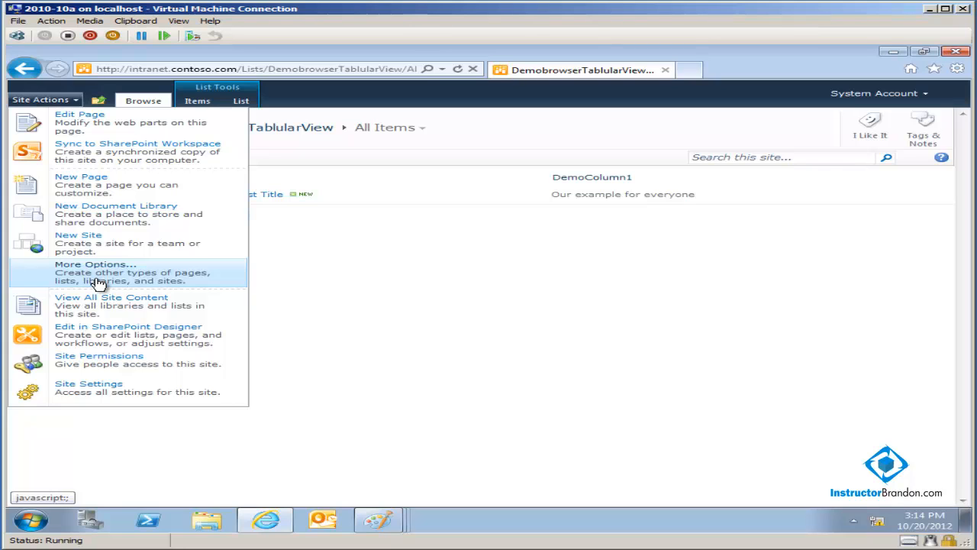
{"action": "left_click", "coordinate": [95, 272]}
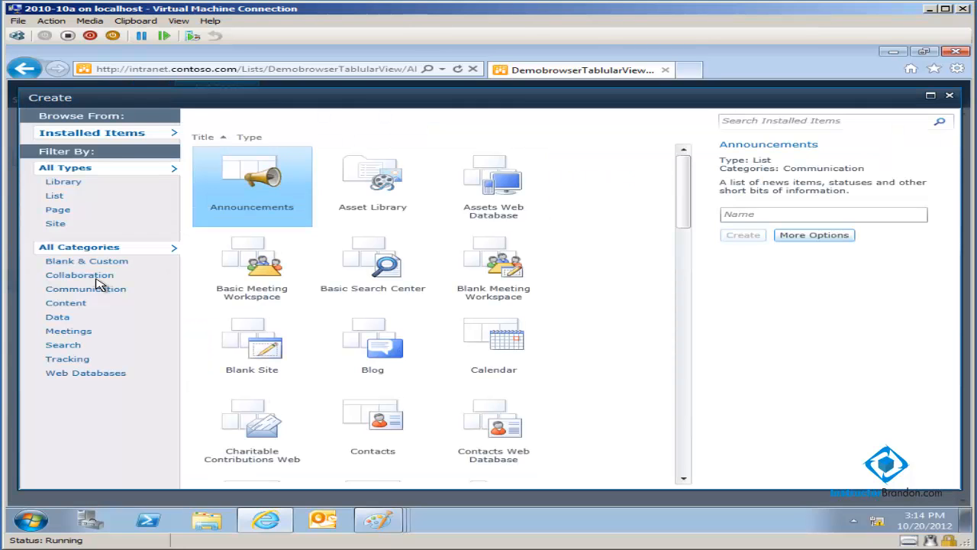
{"action": "left_click", "coordinate": [55, 209]}
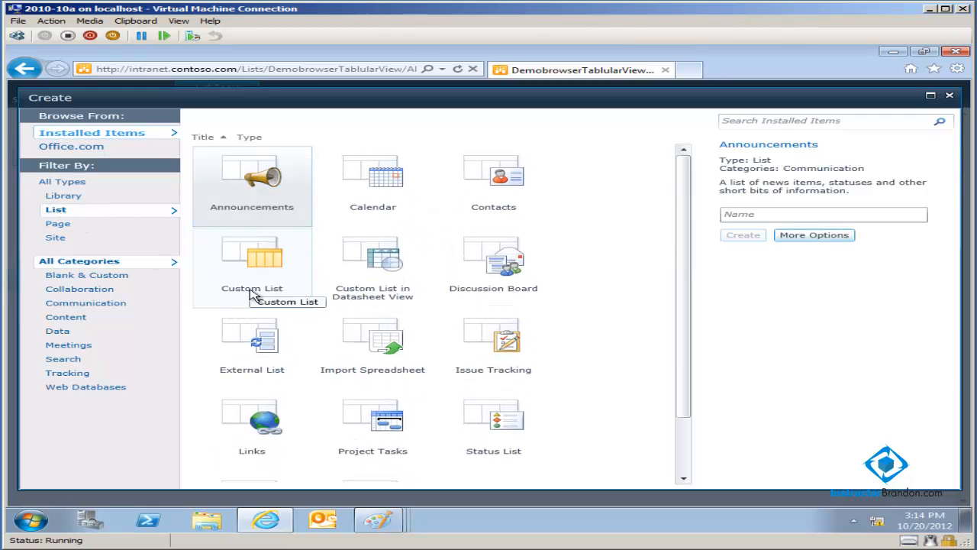
{"action": "left_click", "coordinate": [252, 267]}
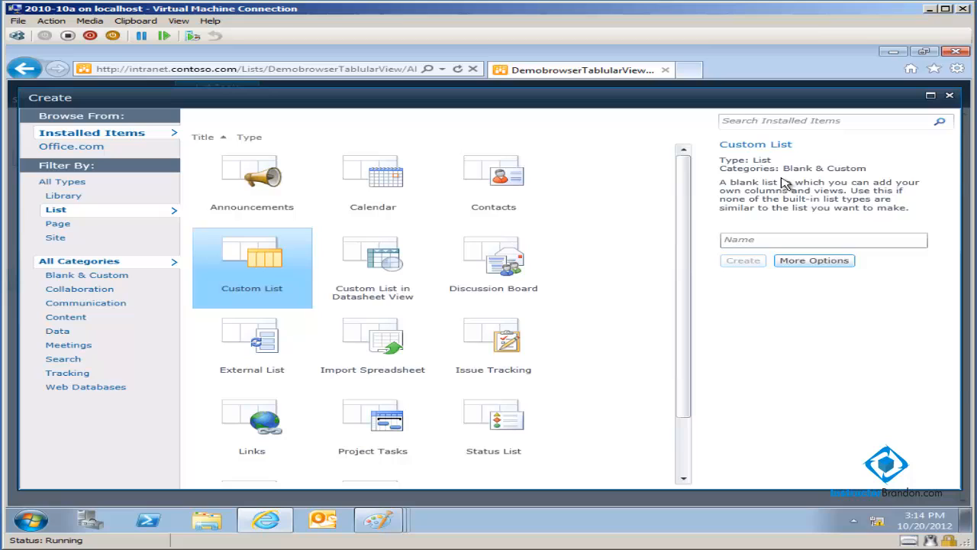
{"action": "mouse_move", "coordinate": [809, 211]}
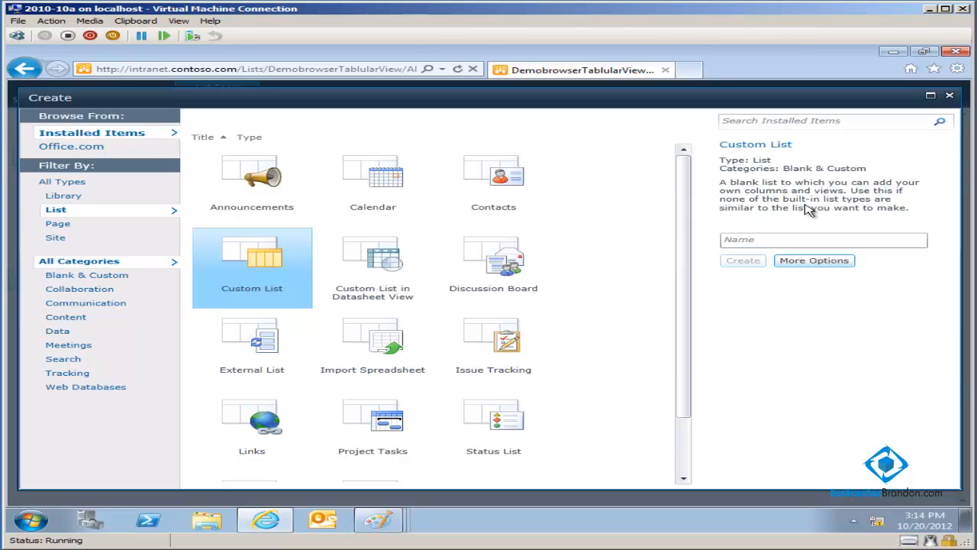
{"action": "mouse_move", "coordinate": [778, 198]}
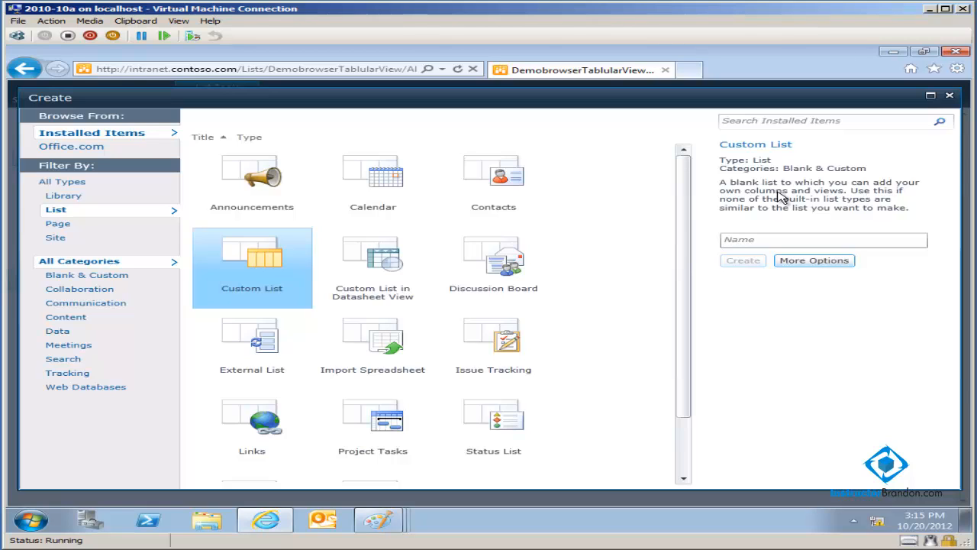
{"action": "left_click", "coordinate": [823, 238]}
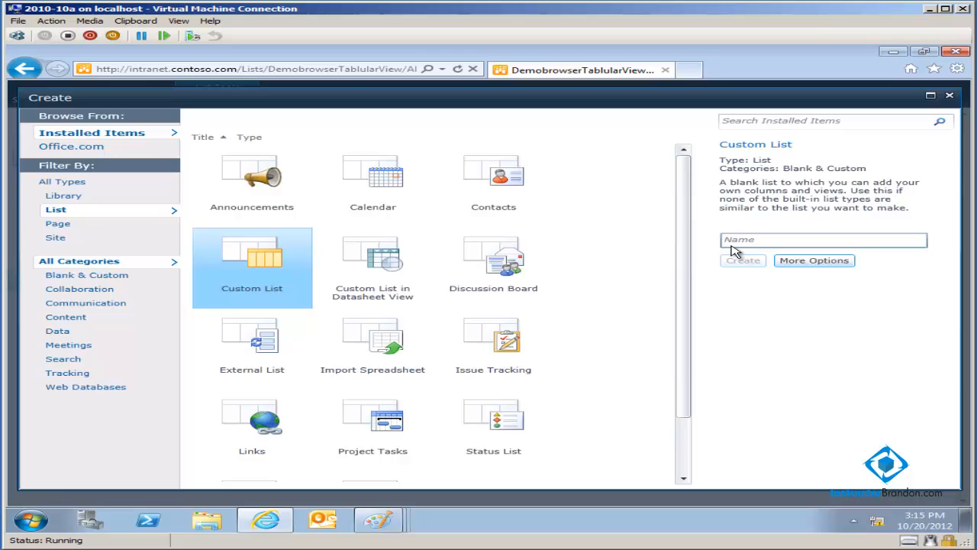
{"action": "left_click", "coordinate": [823, 239]}
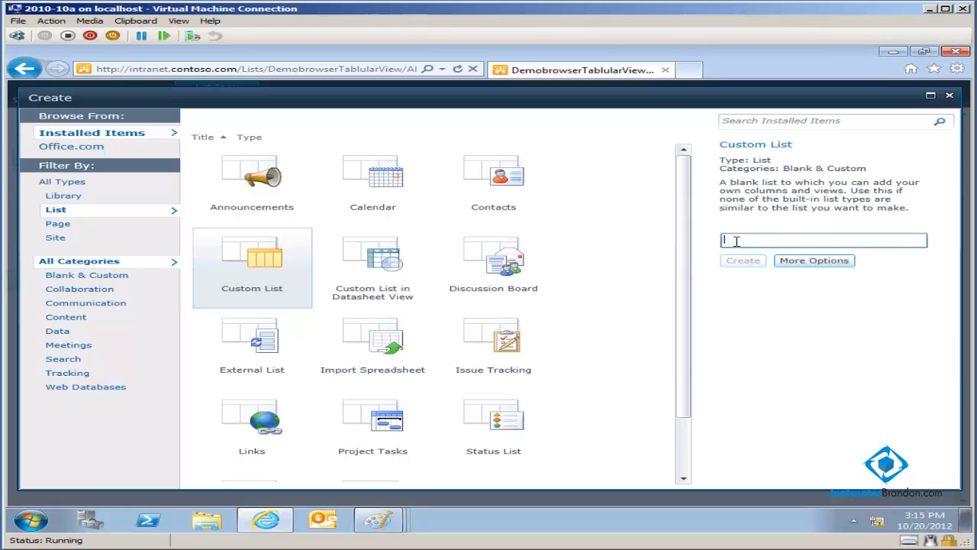
{"action": "type", "text": "anyname"}
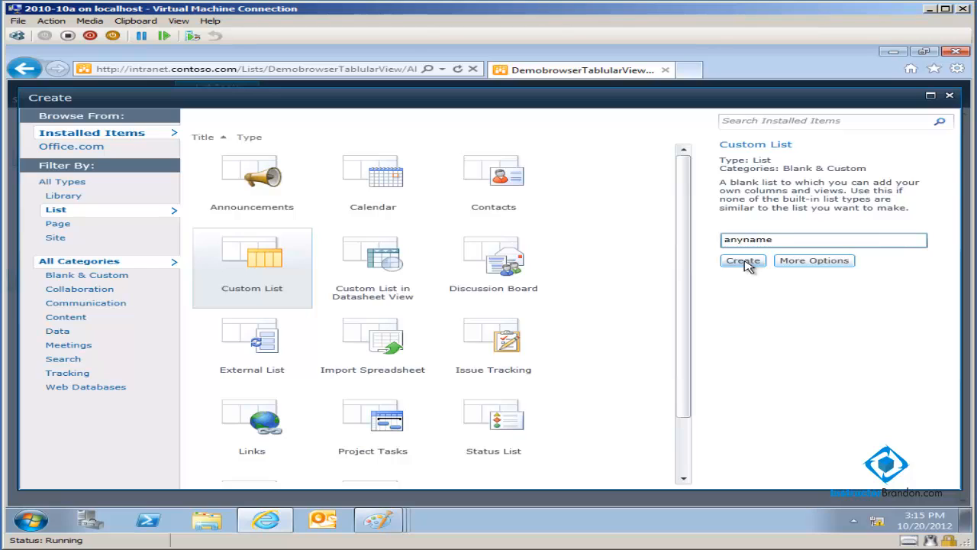
{"action": "left_click", "coordinate": [742, 260]}
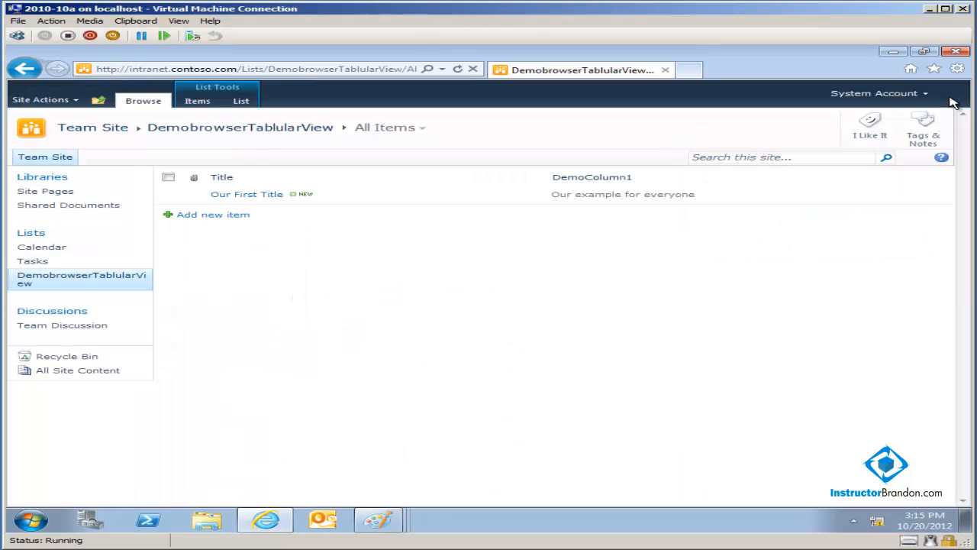
{"action": "mouse_move", "coordinate": [339, 245]}
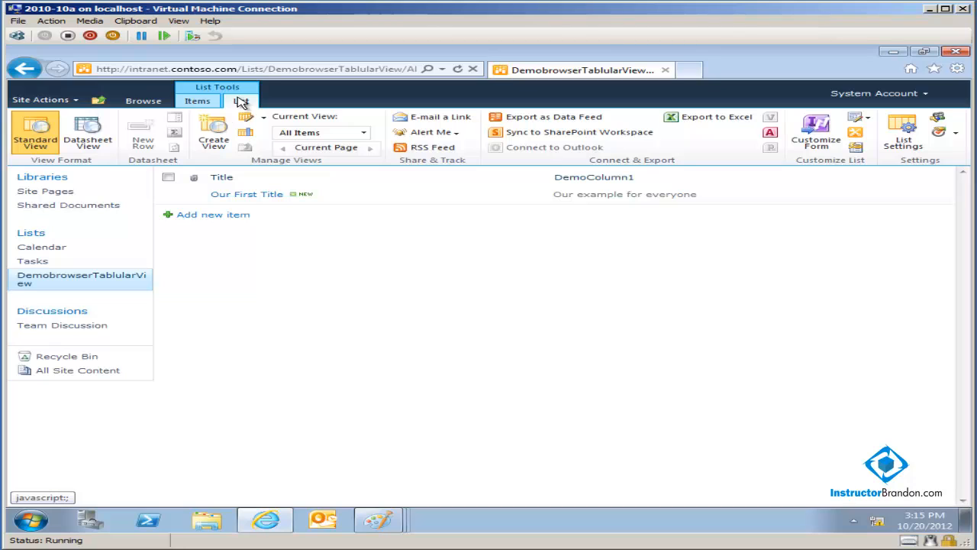
Reach the List Settings page for DemobrowserTabularView from the List ribbon.
{"action": "left_click", "coordinate": [242, 101]}
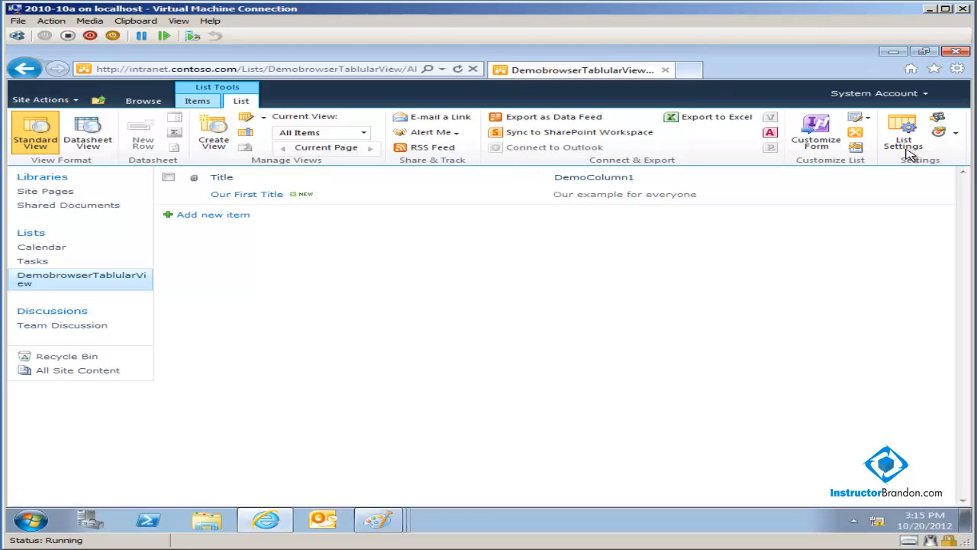
{"action": "left_click", "coordinate": [903, 134]}
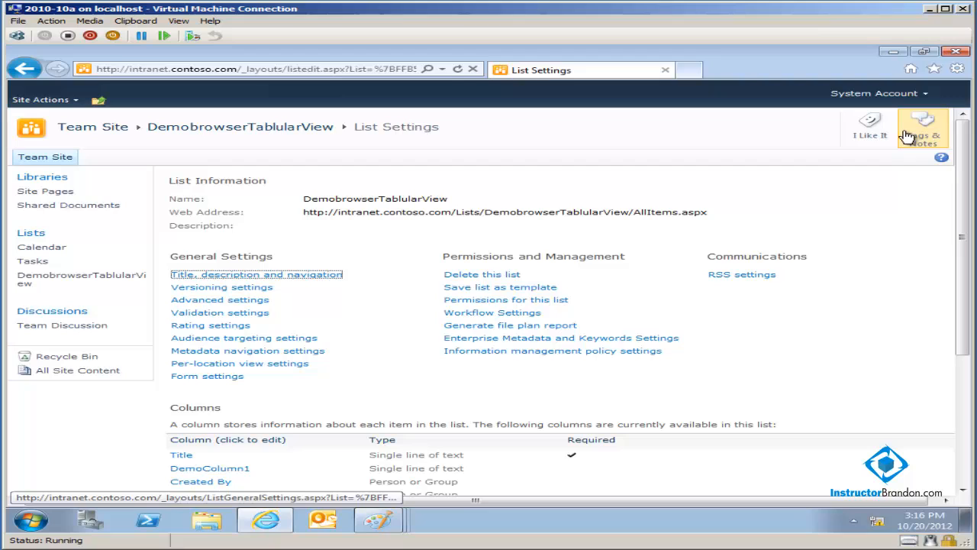
{"action": "mouse_move", "coordinate": [923, 125]}
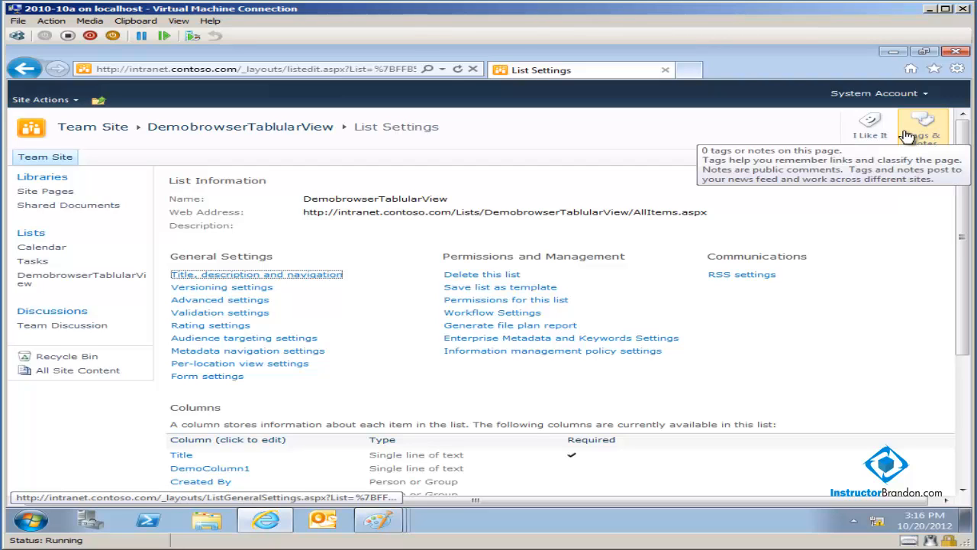
{"action": "mouse_move", "coordinate": [870, 308]}
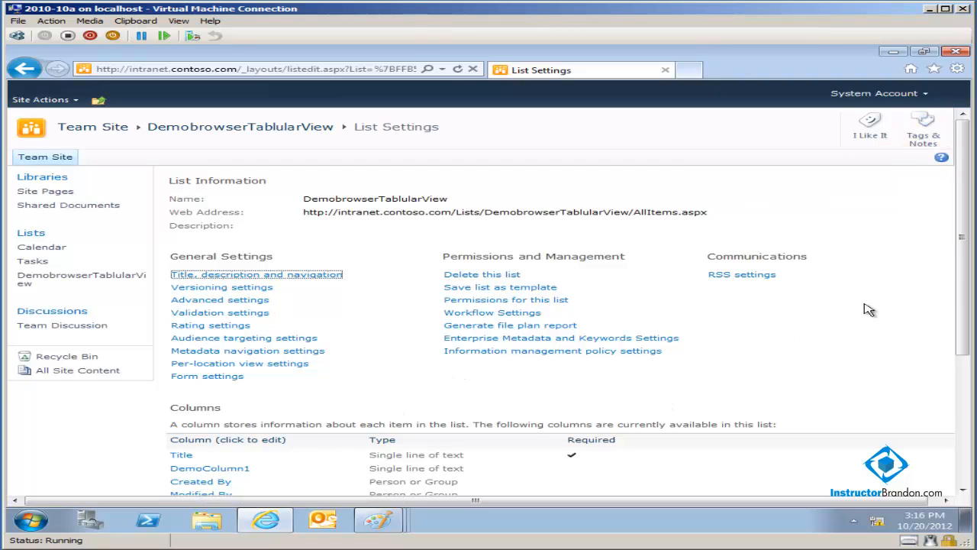
Review the Columns section, then return to the DemobrowserTabularView items via Quick Launch.
{"action": "scroll", "scroll_direction": "down", "scroll_amount": 3}
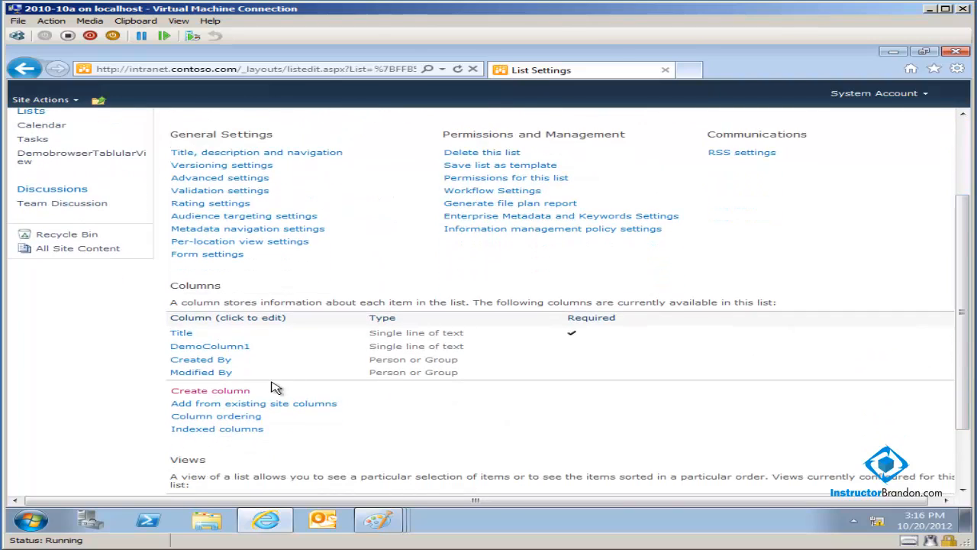
{"action": "mouse_move", "coordinate": [226, 403]}
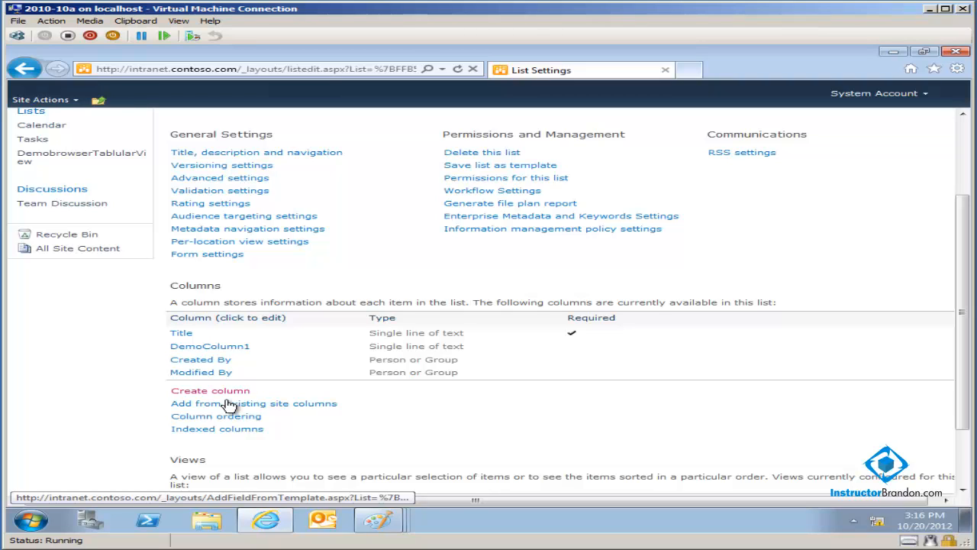
{"action": "mouse_move", "coordinate": [492, 330]}
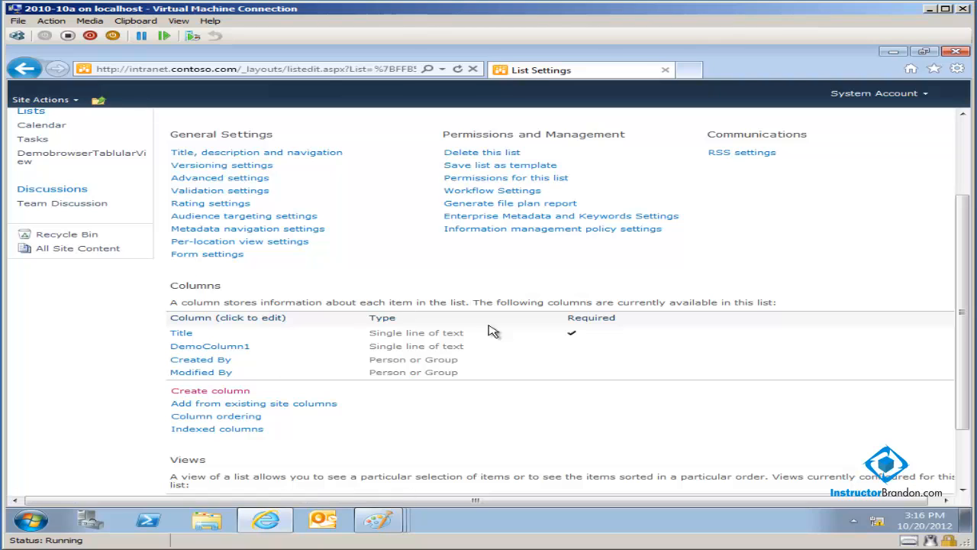
{"action": "mouse_move", "coordinate": [969, 273]}
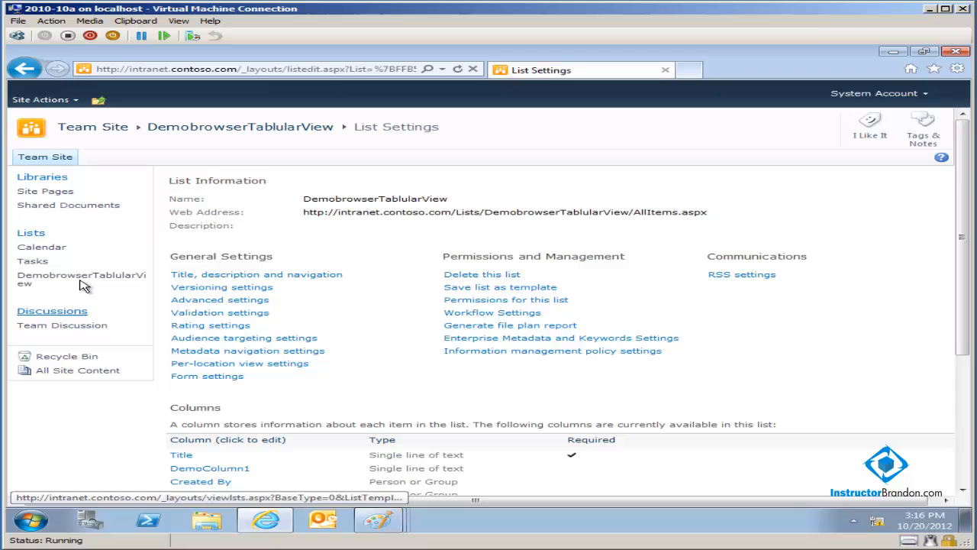
{"action": "left_click", "coordinate": [81, 278]}
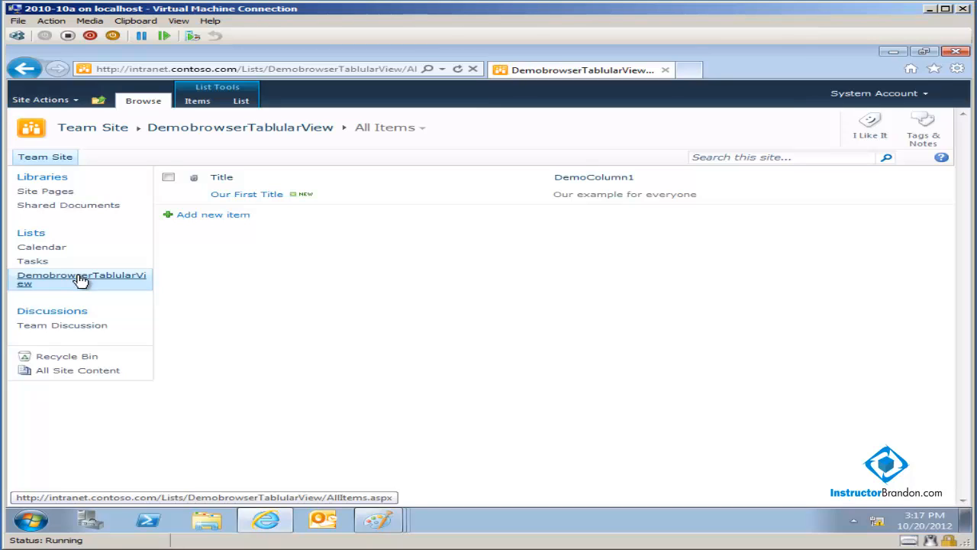
Launch Paint from the Windows Start menu over the site page.
{"action": "left_click", "coordinate": [29, 519]}
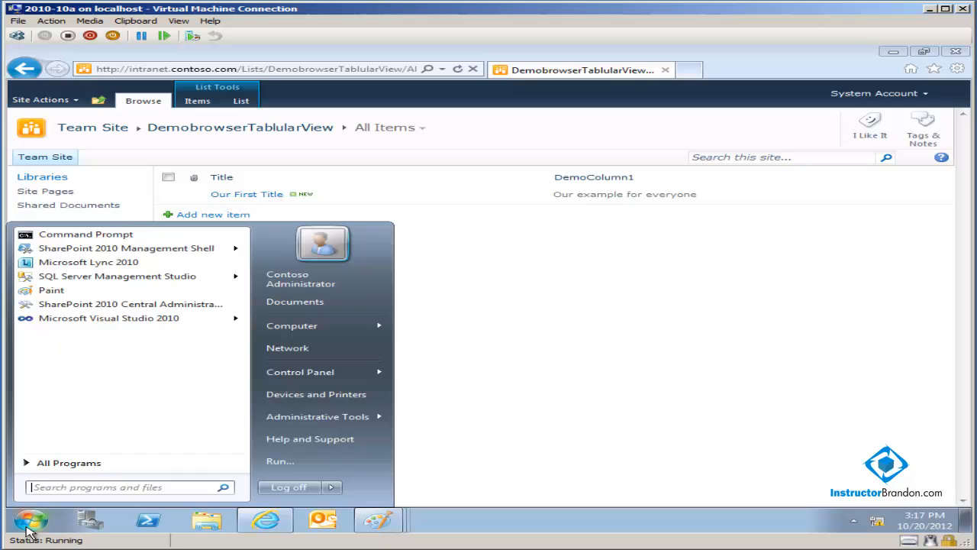
{"action": "left_click", "coordinate": [67, 461]}
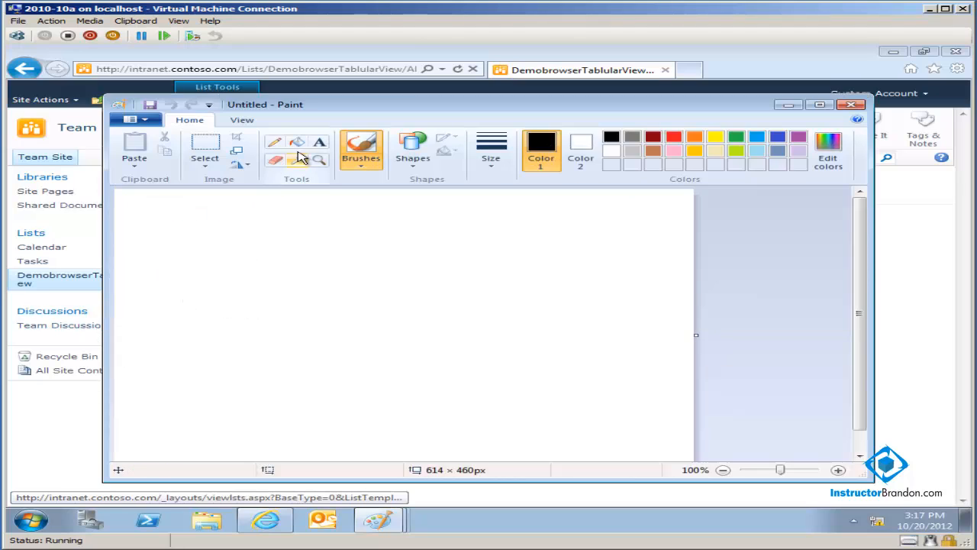
Add a text note "Need a way to be able to assign and track tasks.." across the upper canvas.
{"action": "left_click_drag", "start_coordinate": [142, 226], "coordinate": [186, 391]}
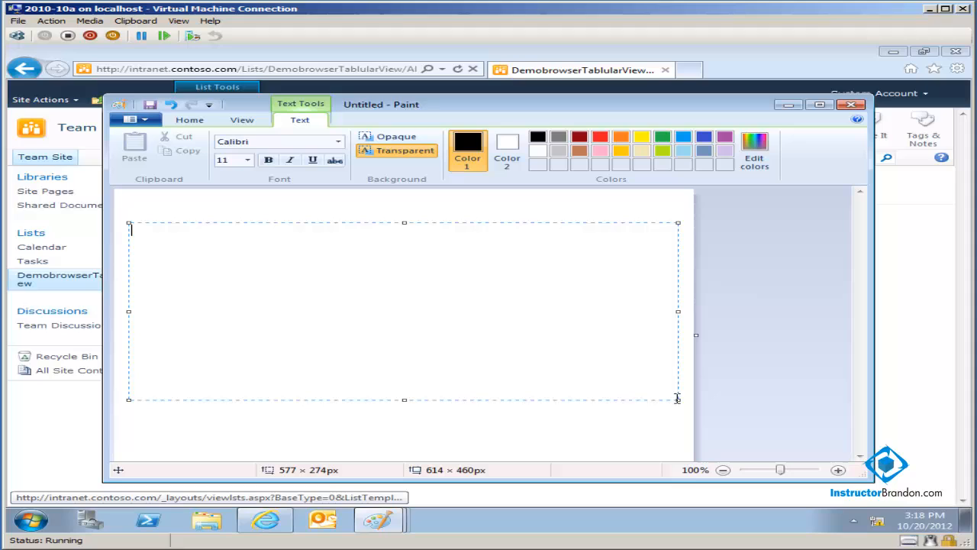
{"action": "type", "text": "Need a way to be"}
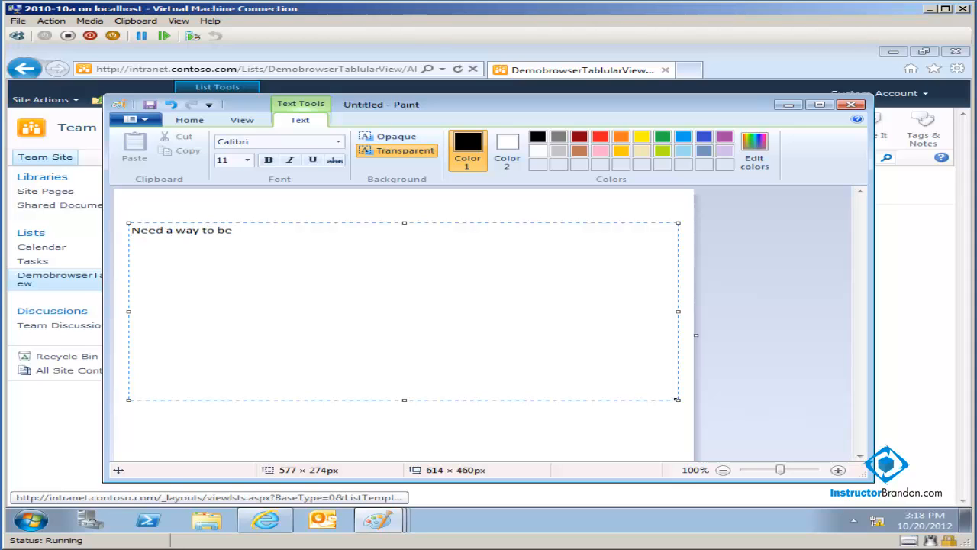
{"action": "type", "text": "able to a"}
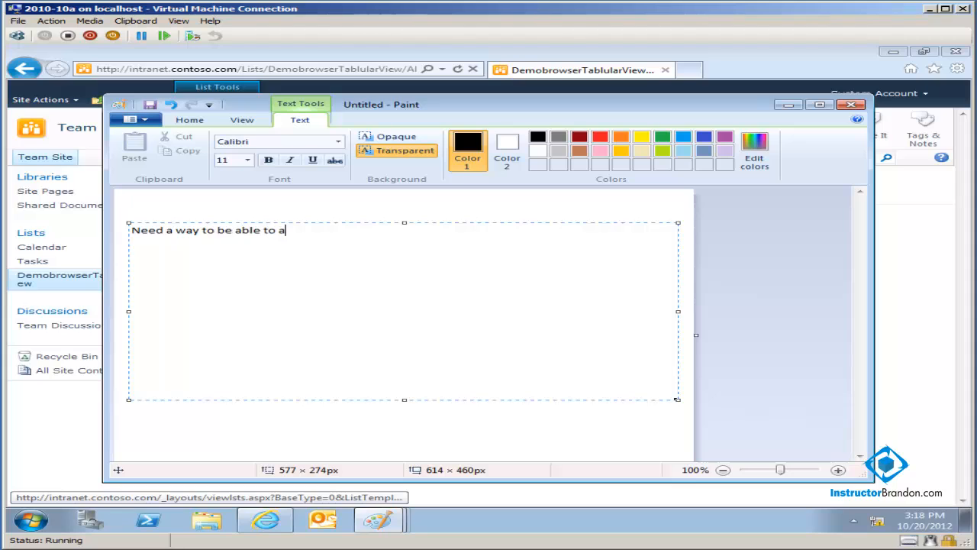
{"action": "type", "text": "ssign and"}
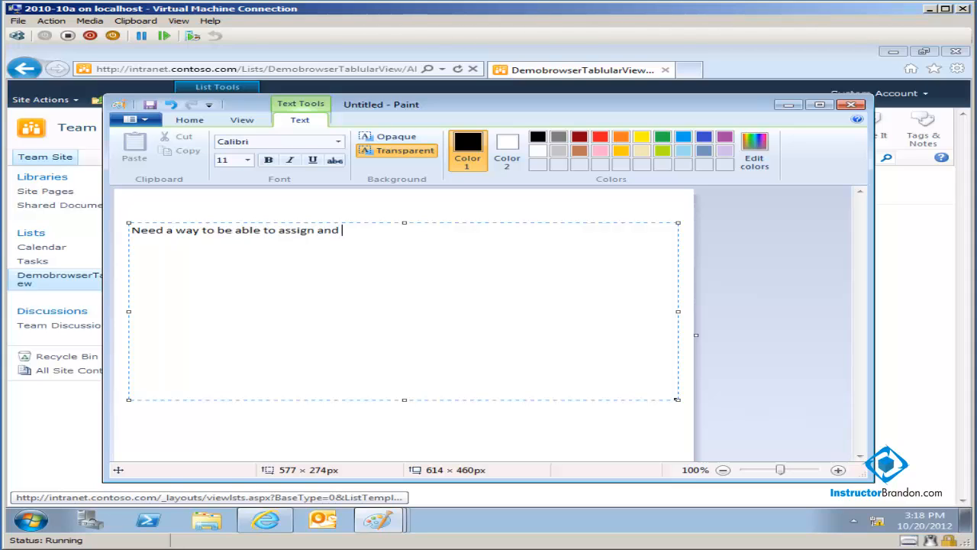
{"action": "type", "text": "track t"}
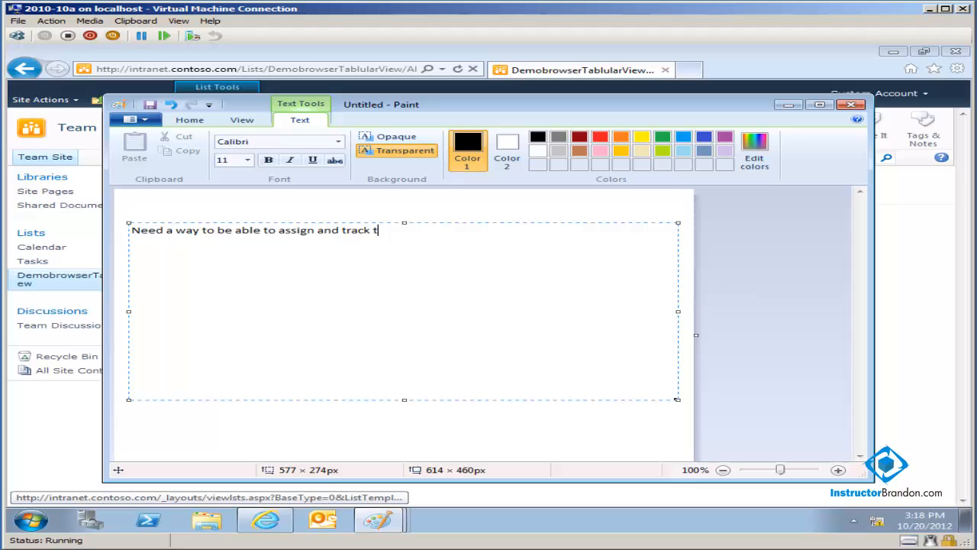
{"action": "type", "text": "asks.."}
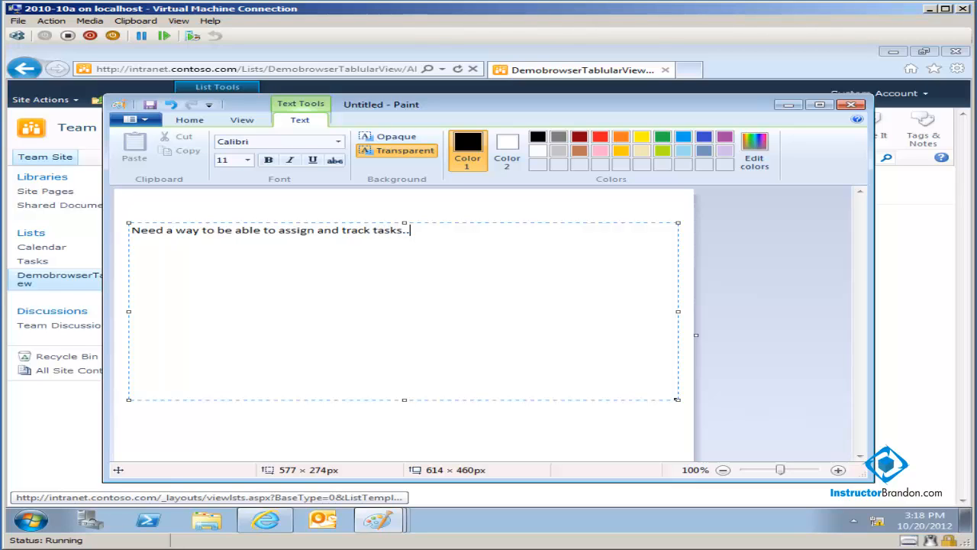